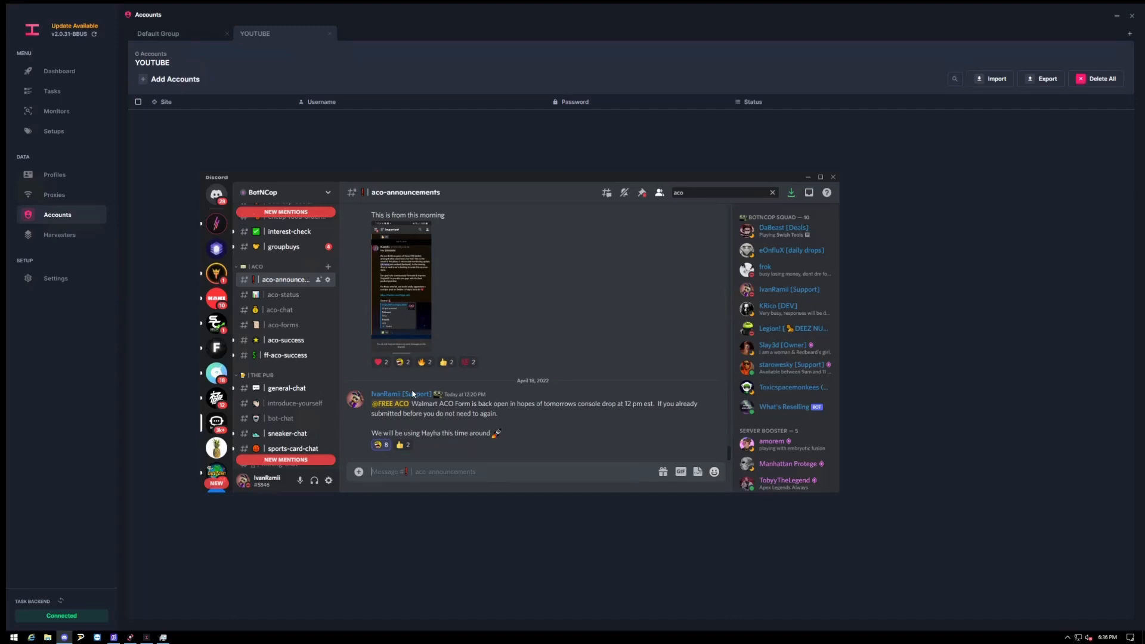
{"action": "mouse_move", "coordinate": [411, 395]}
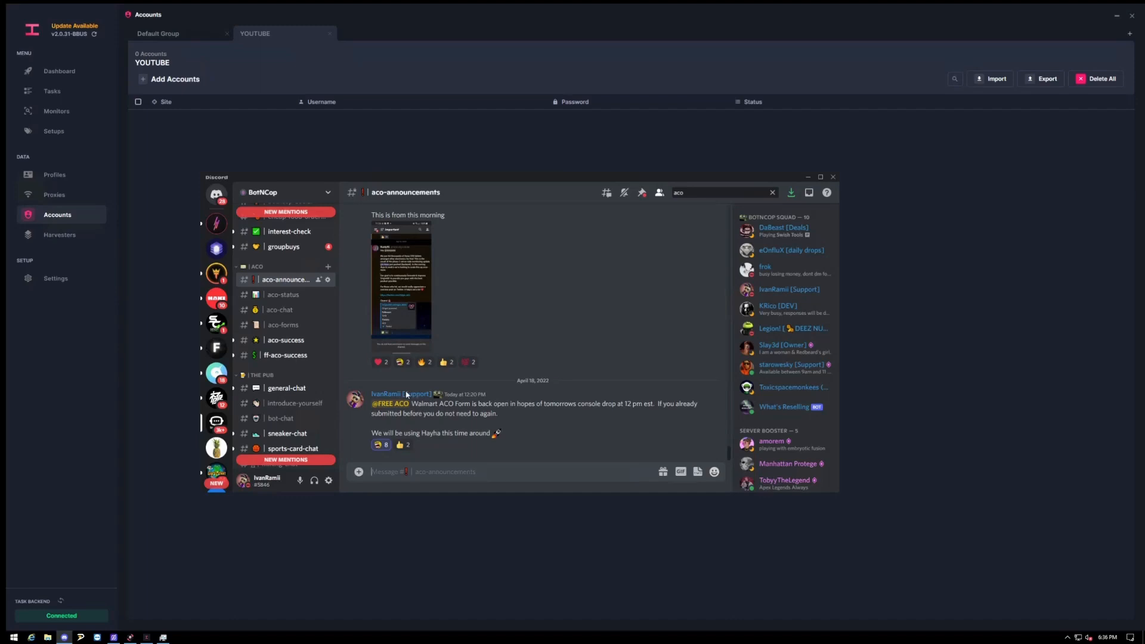
{"action": "mouse_move", "coordinate": [411, 391]}
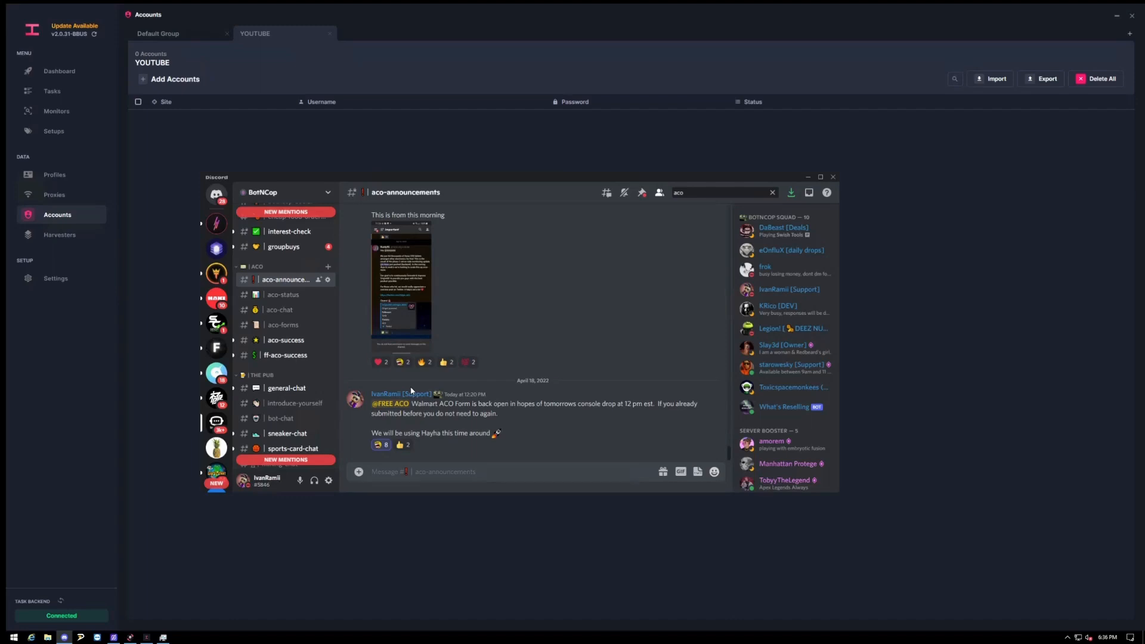
{"action": "mouse_move", "coordinate": [414, 372]}
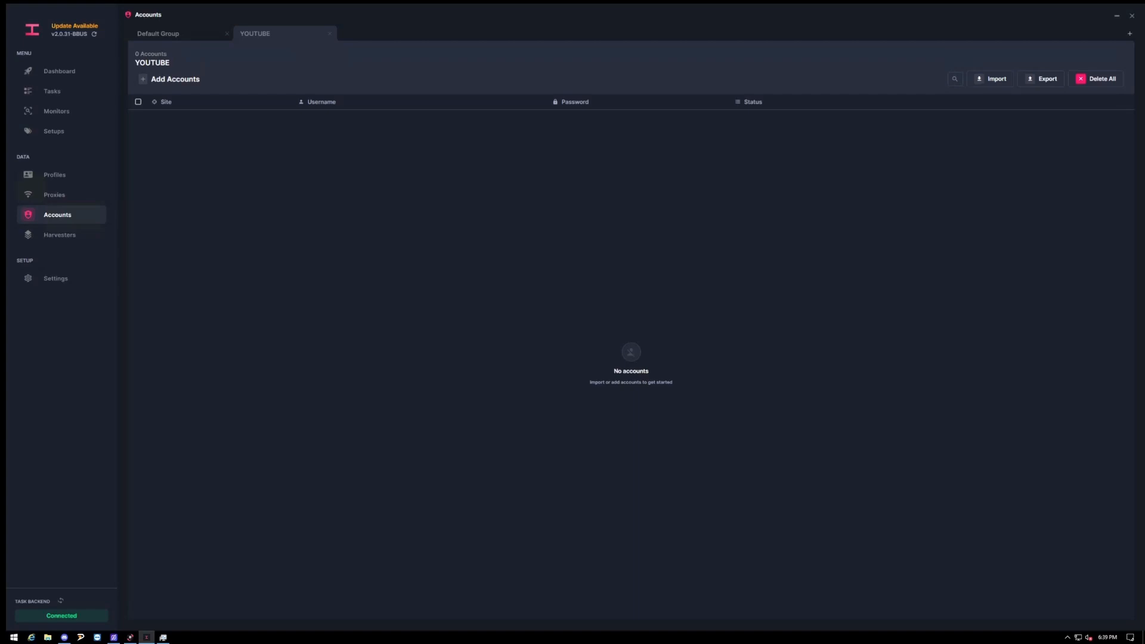
{"action": "mouse_move", "coordinate": [276, 42]}
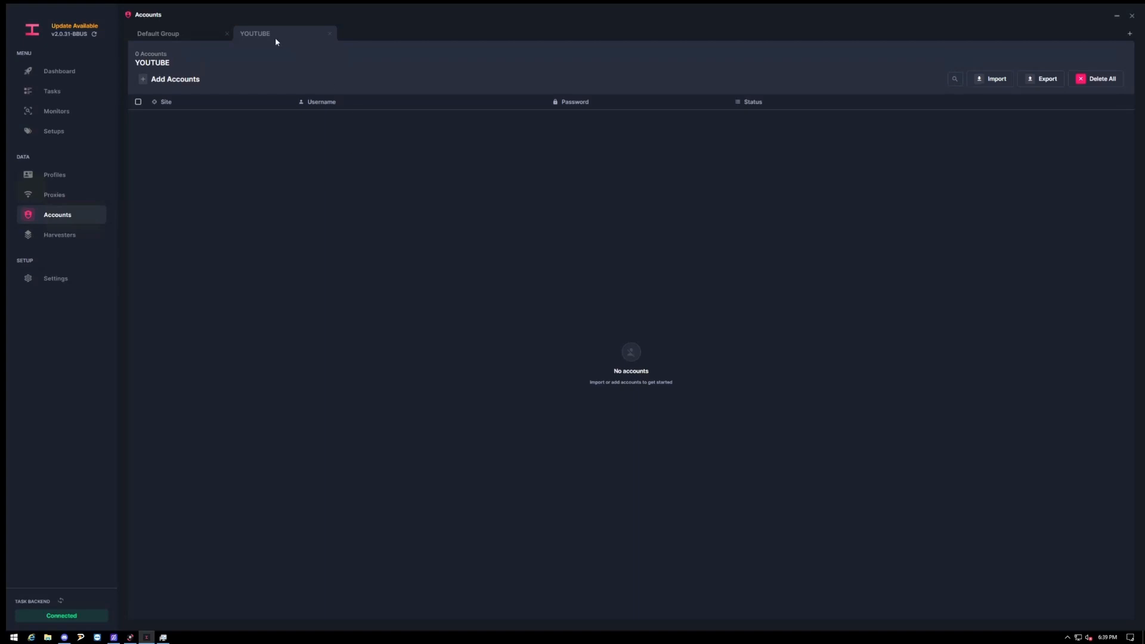
{"action": "mouse_move", "coordinate": [1086, 42]}
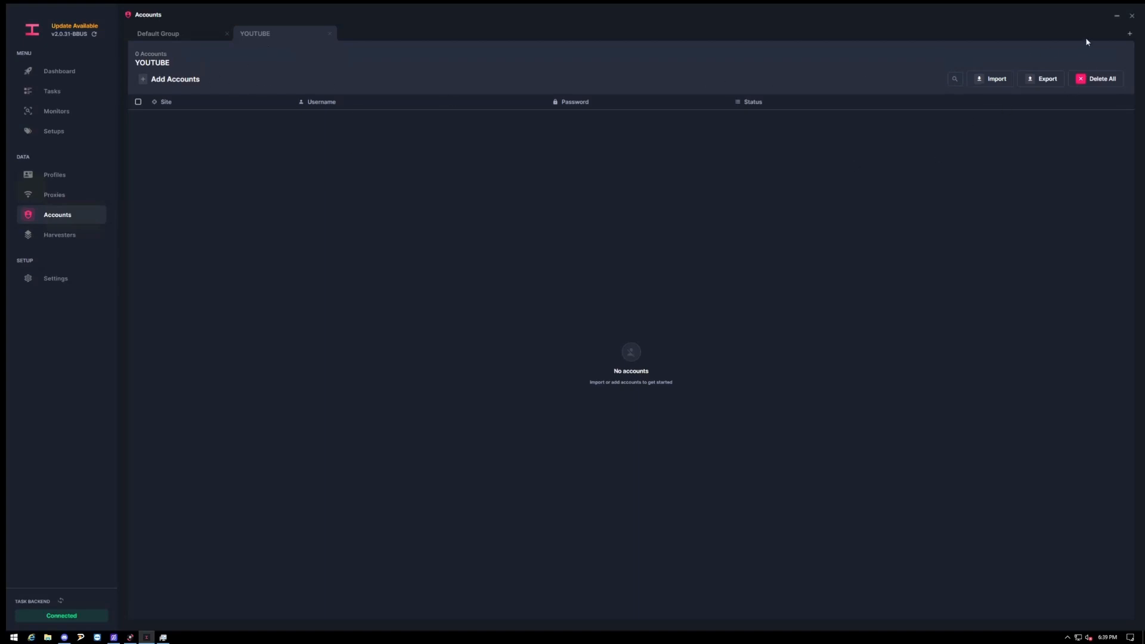
Step: Add one Walmart account to the YOUTUBE accounts group, listed as Not Signed In
{"action": "left_click", "coordinate": [1130, 33]}
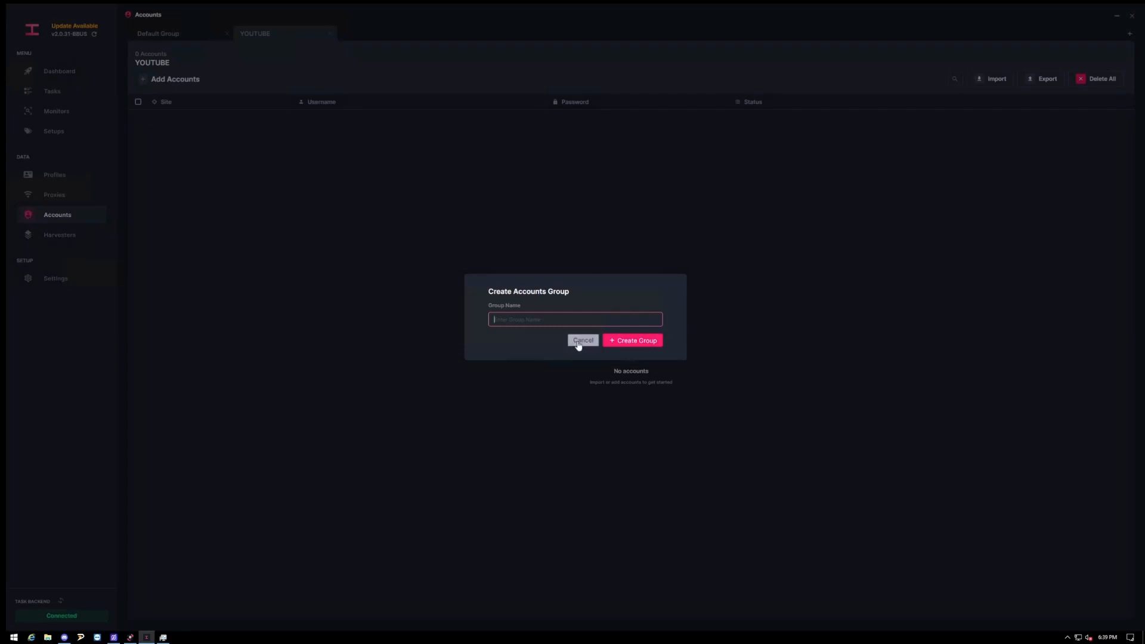
{"action": "left_click", "coordinate": [582, 340]}
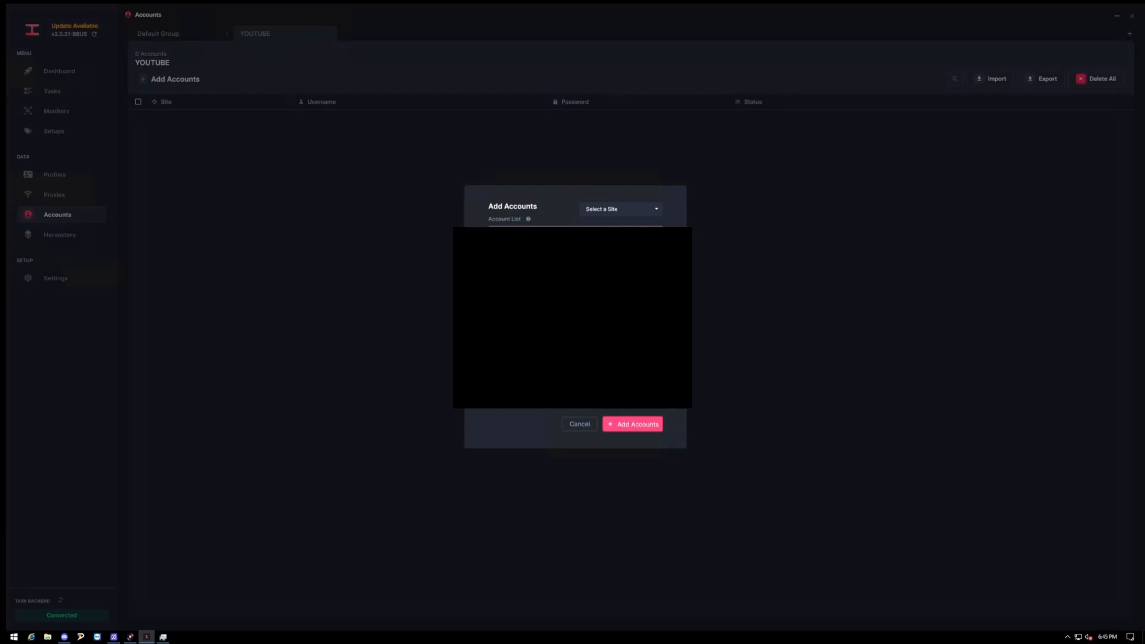
{"action": "left_click", "coordinate": [620, 209]}
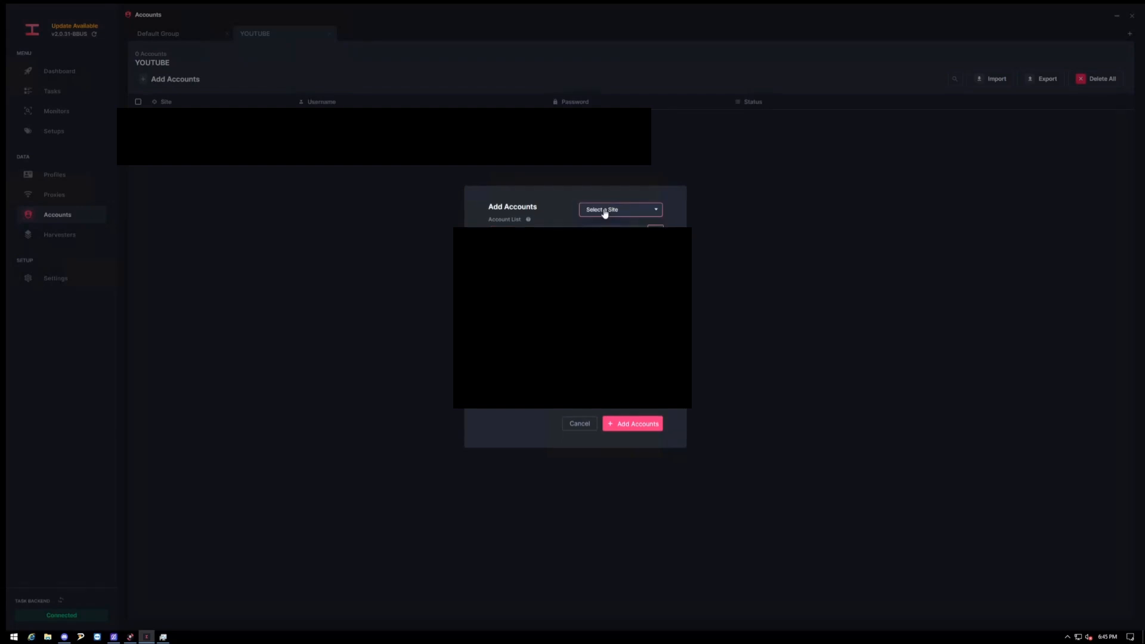
{"action": "left_click", "coordinate": [619, 210]}
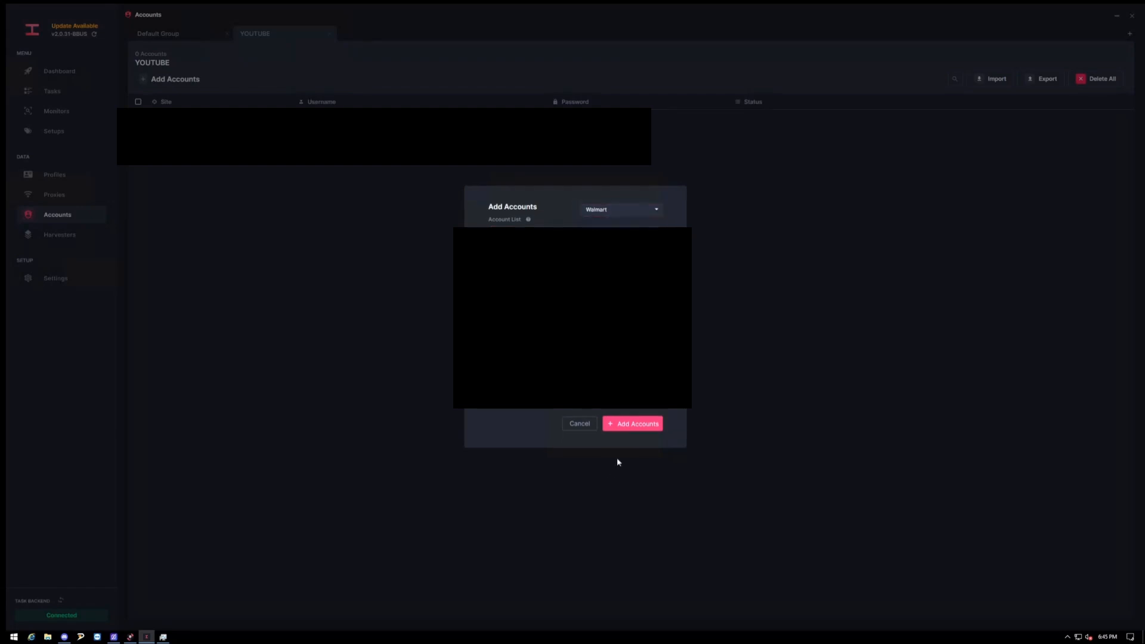
{"action": "left_click", "coordinate": [632, 424]}
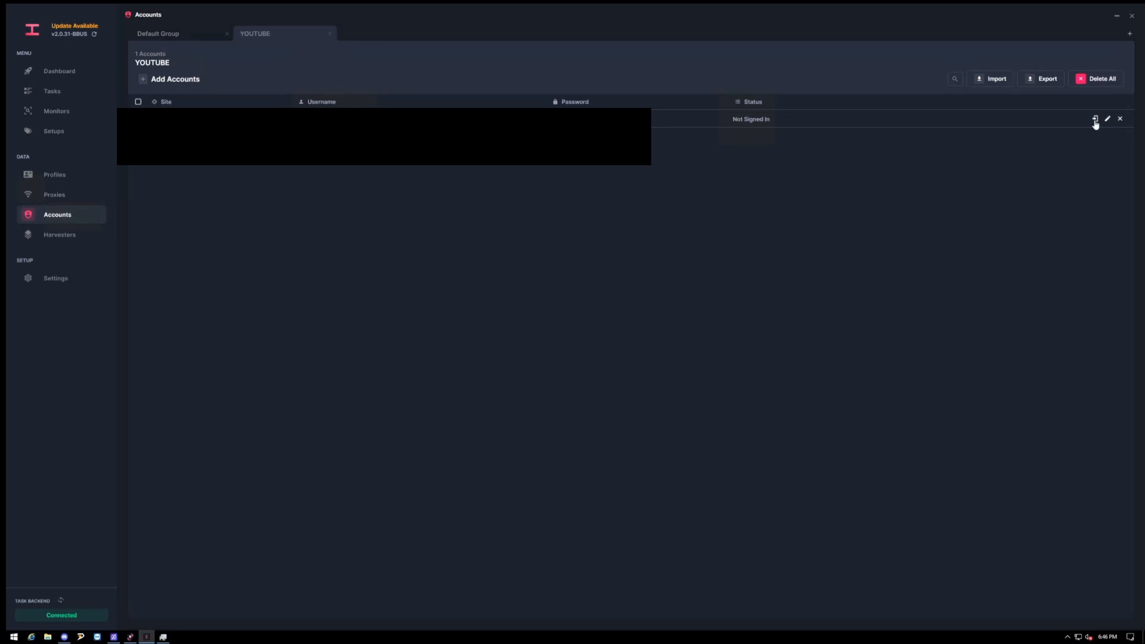
Step: Sign in the new Walmart account until its status reads Signed In
{"action": "left_click", "coordinate": [1095, 119]}
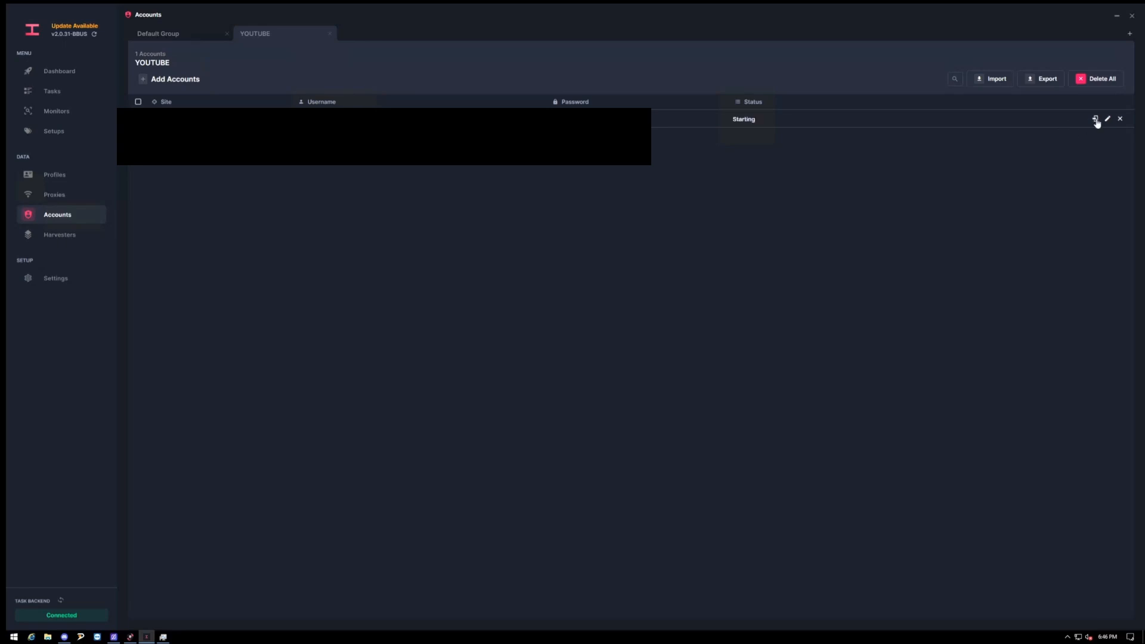
{"action": "left_click", "coordinate": [1095, 119]}
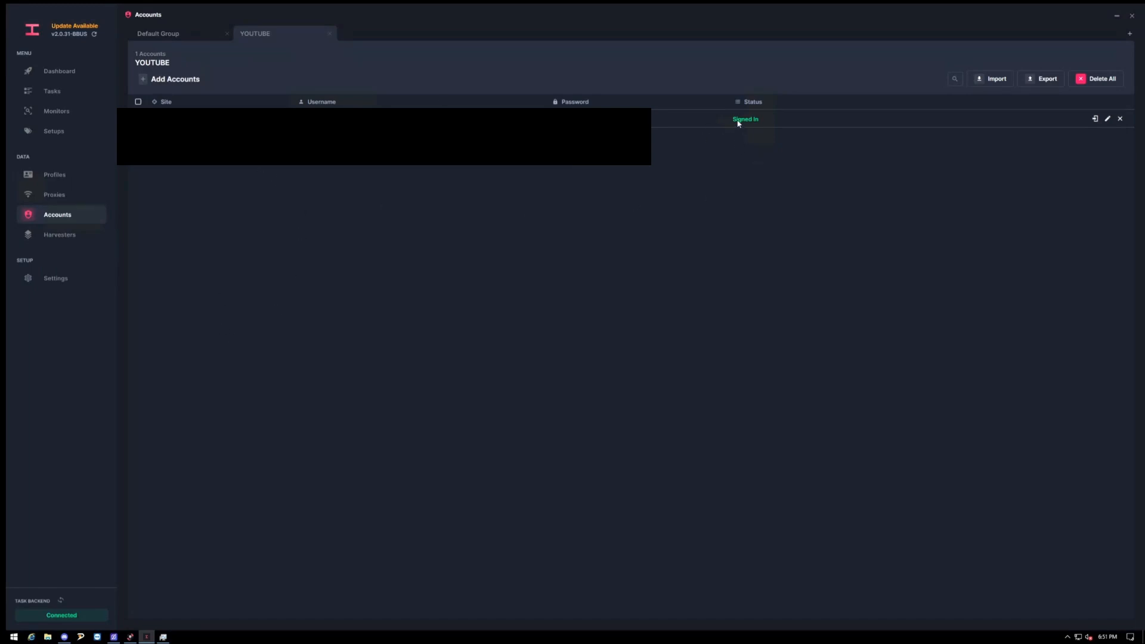
{"action": "mouse_move", "coordinate": [195, 253]}
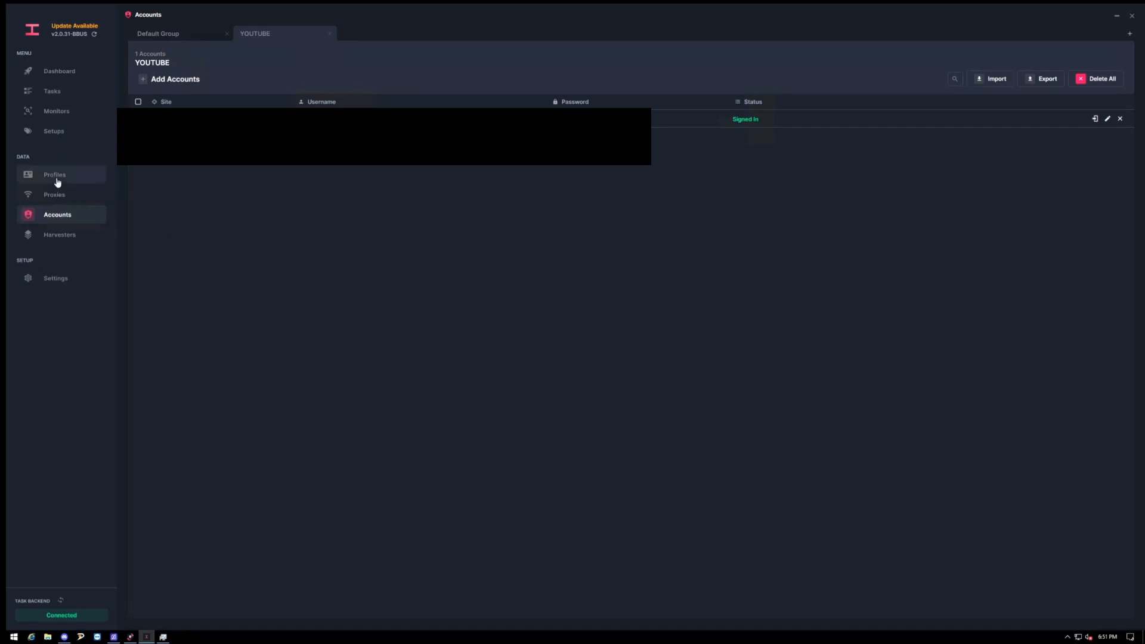
Step: Visit the profiles page, cancel the new profile form, and return to the task lists
{"action": "left_click", "coordinate": [55, 174]}
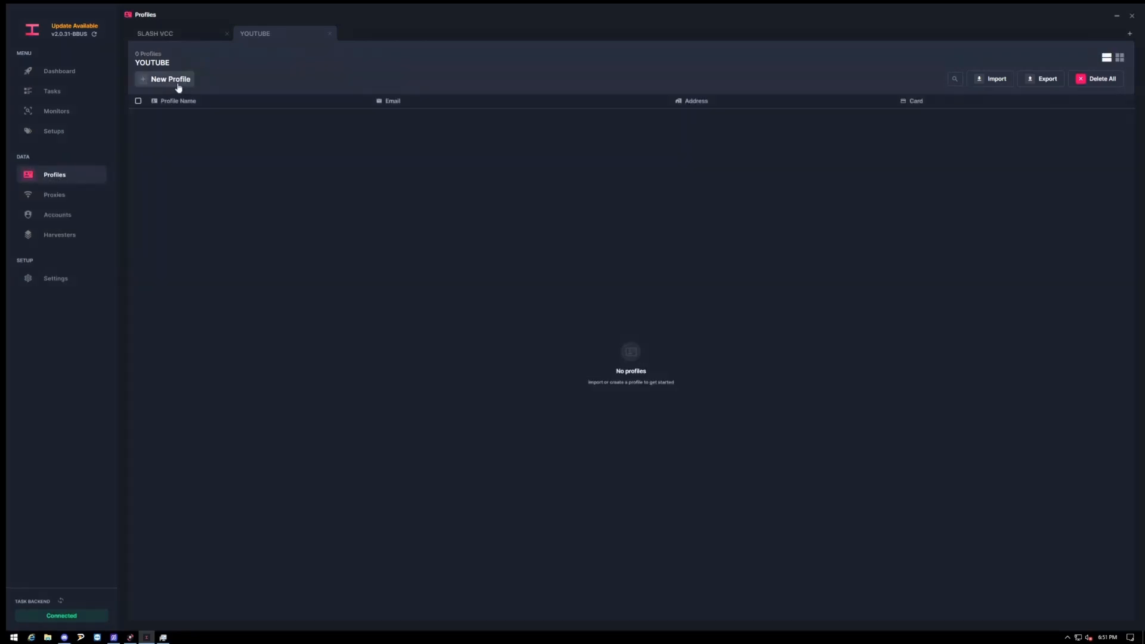
{"action": "left_click", "coordinate": [169, 79]}
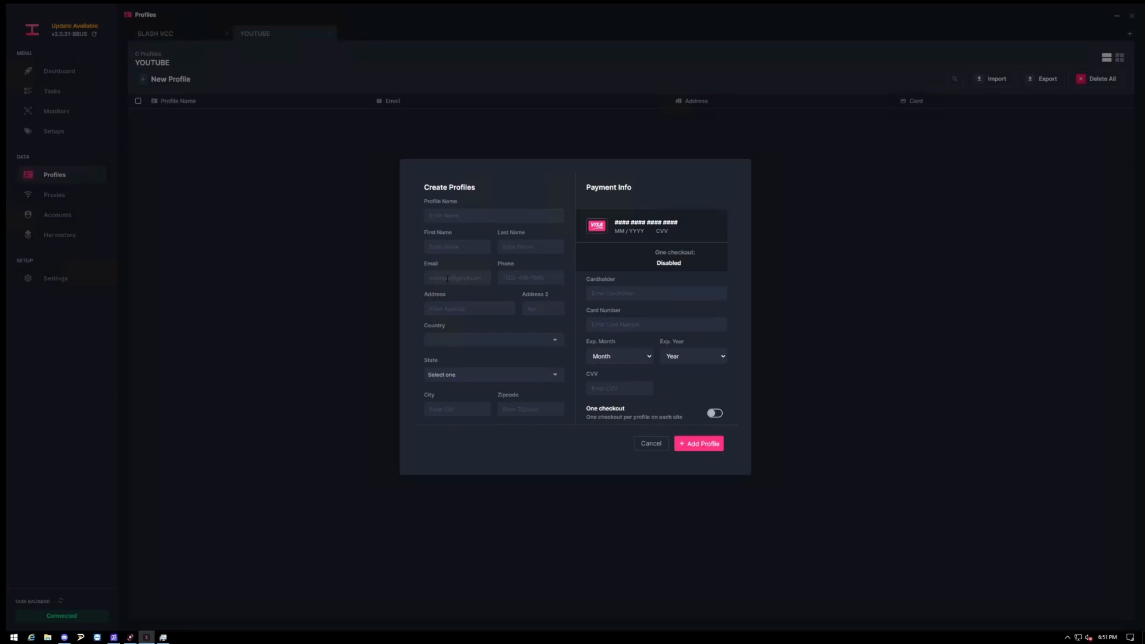
{"action": "left_click", "coordinate": [650, 444]}
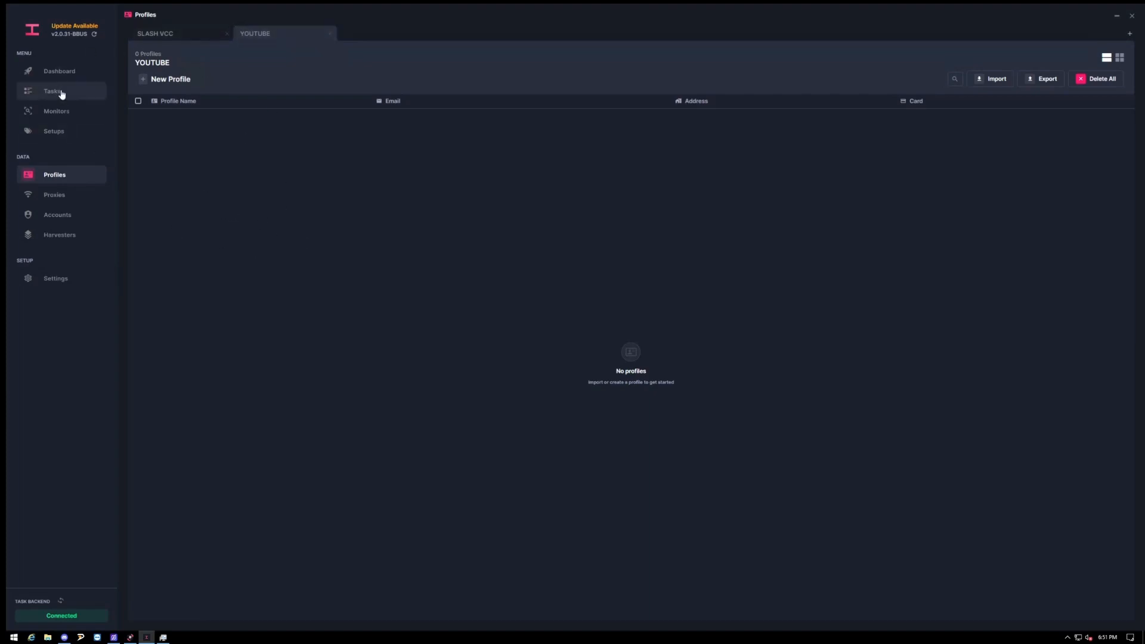
{"action": "left_click", "coordinate": [51, 91]}
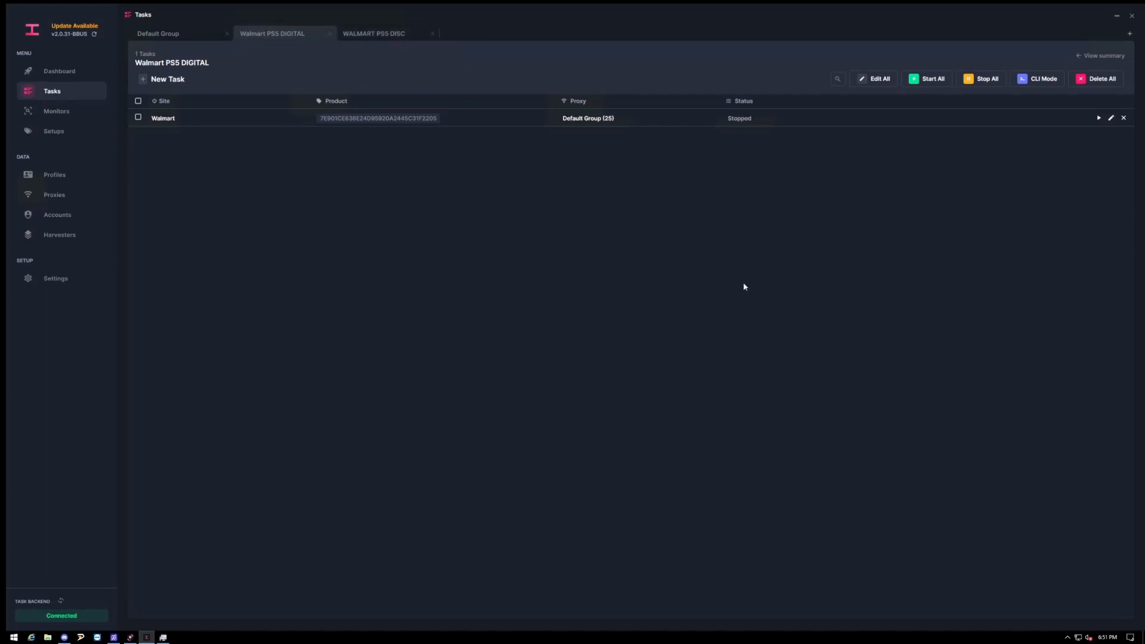
{"action": "mouse_move", "coordinate": [897, 107]}
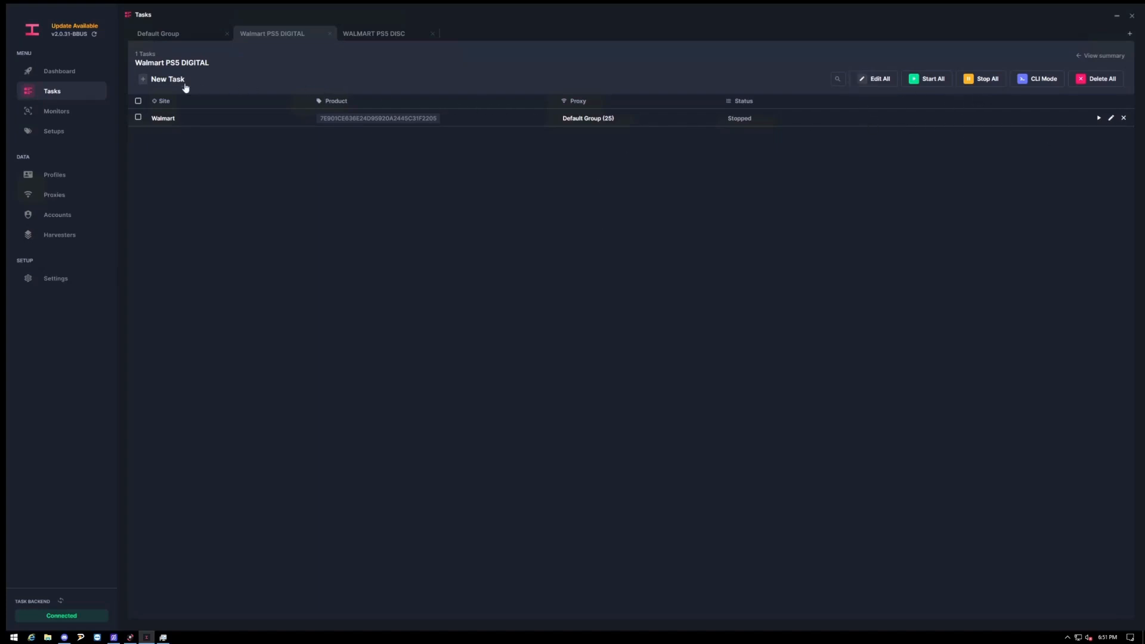
Step: Start a new task in the Walmart PS5 DIGITAL list with Walmart as the site
{"action": "left_click", "coordinate": [167, 78]}
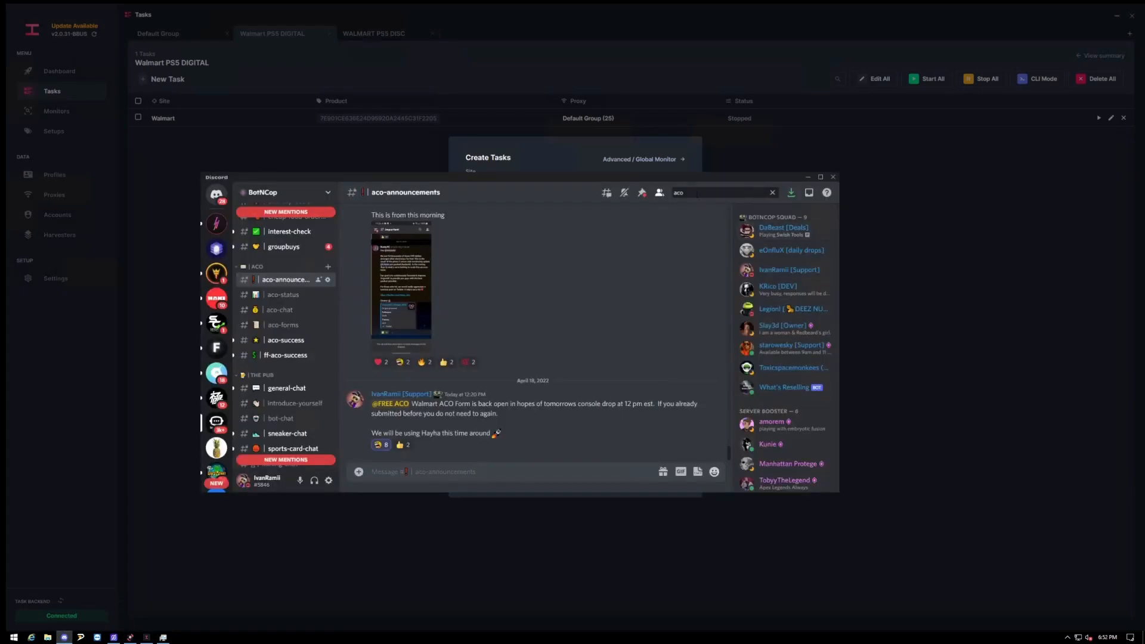
{"action": "type", "text": "console"}
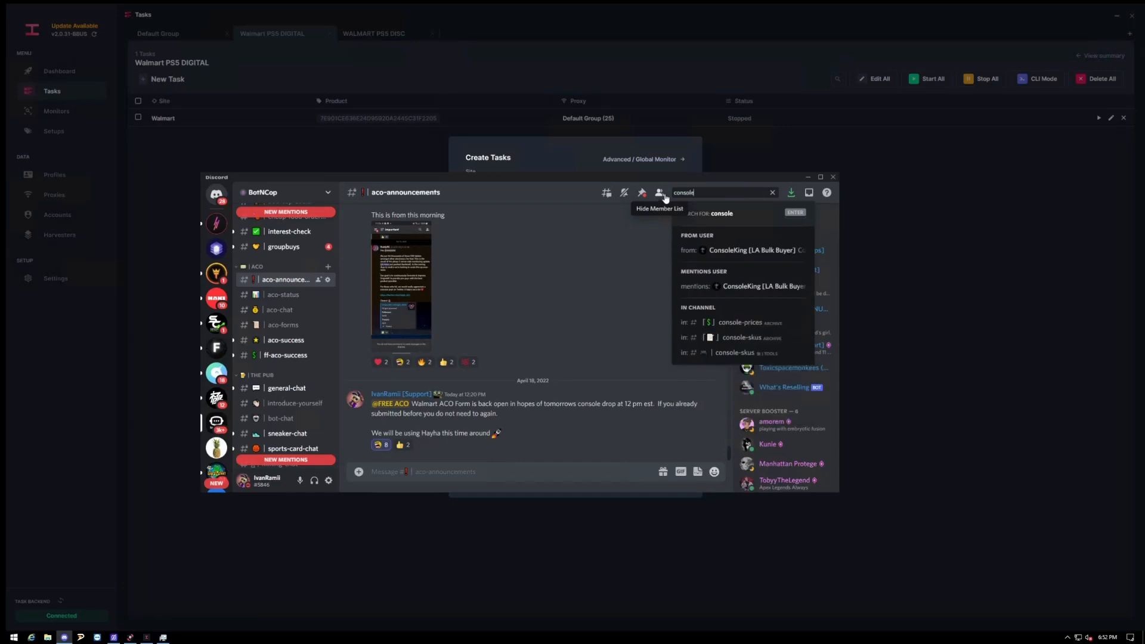
{"action": "left_click", "coordinate": [740, 337]}
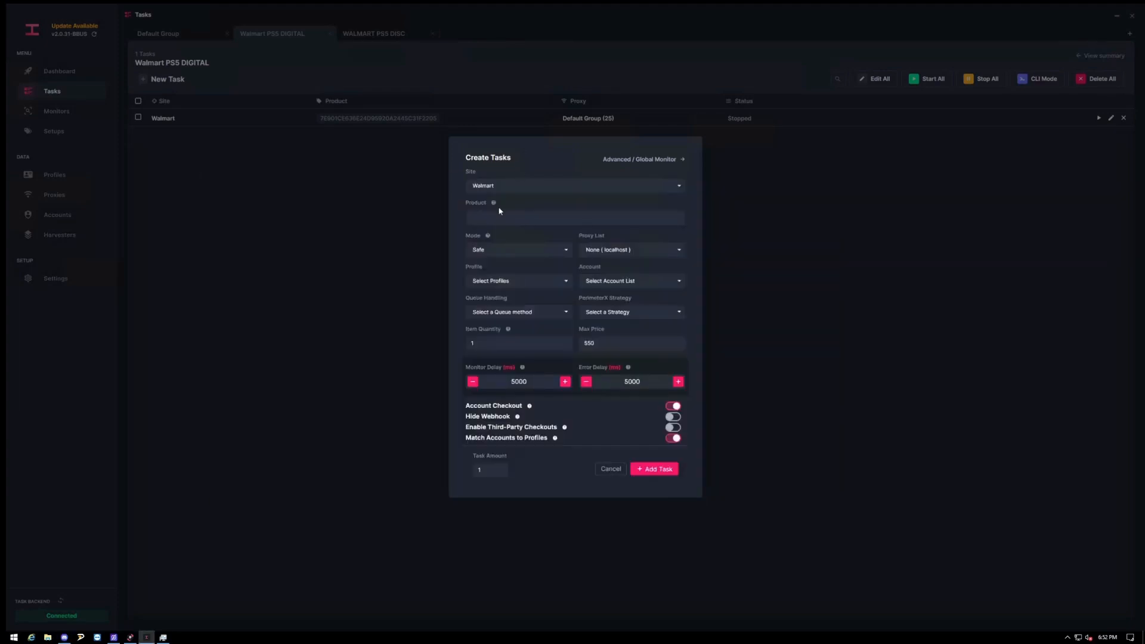
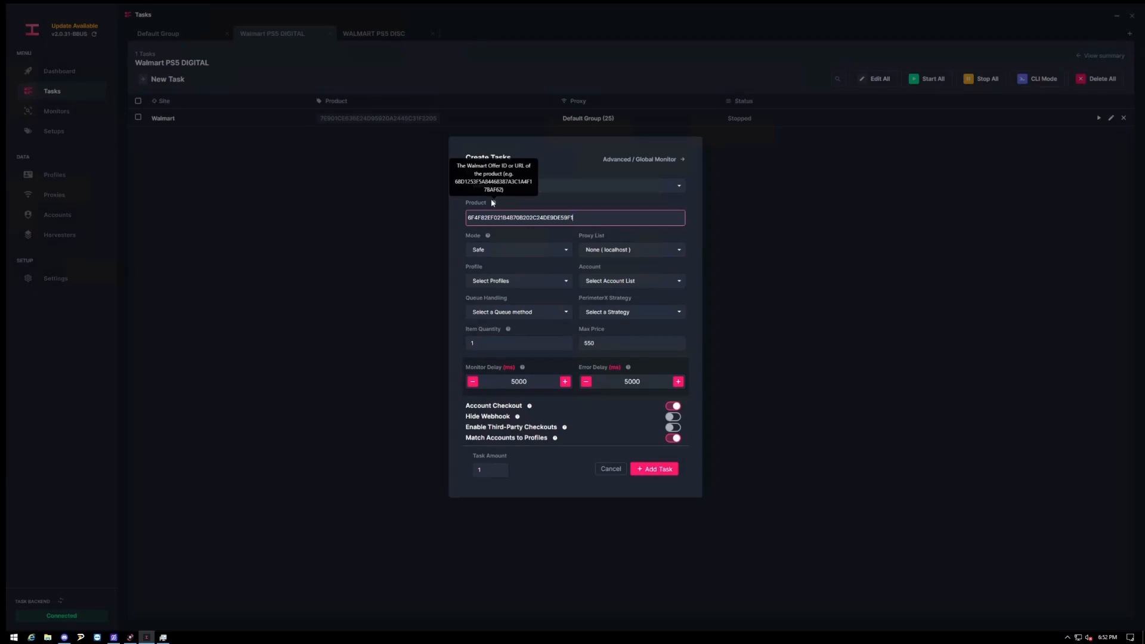
{"action": "left_click", "coordinate": [518, 250]}
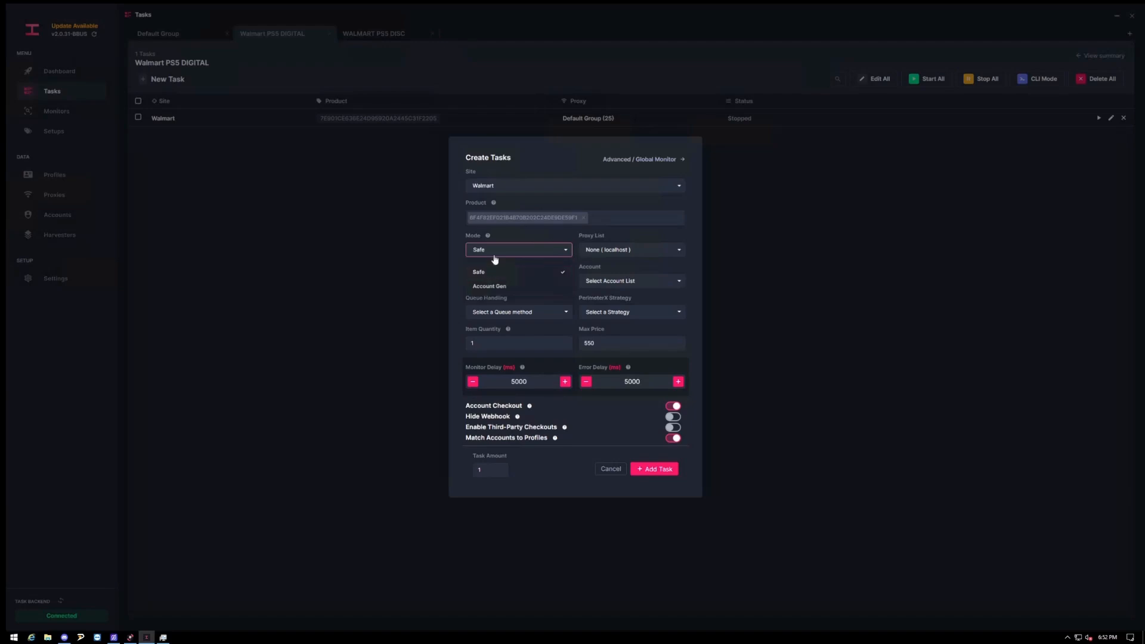
{"action": "left_click", "coordinate": [630, 250]}
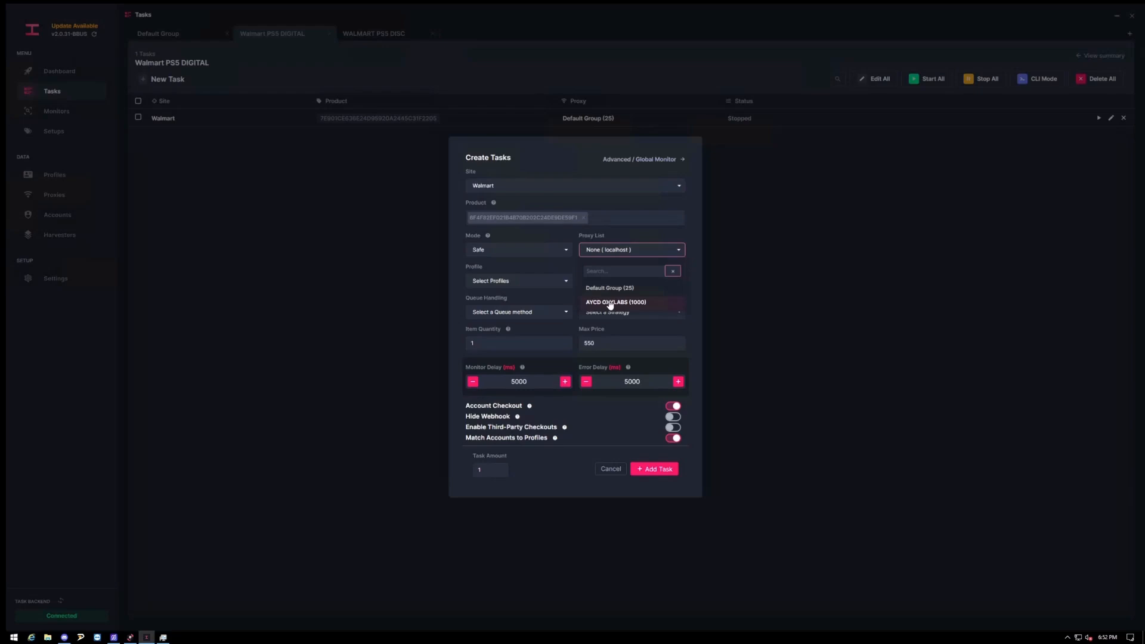
{"action": "left_click", "coordinate": [615, 301]}
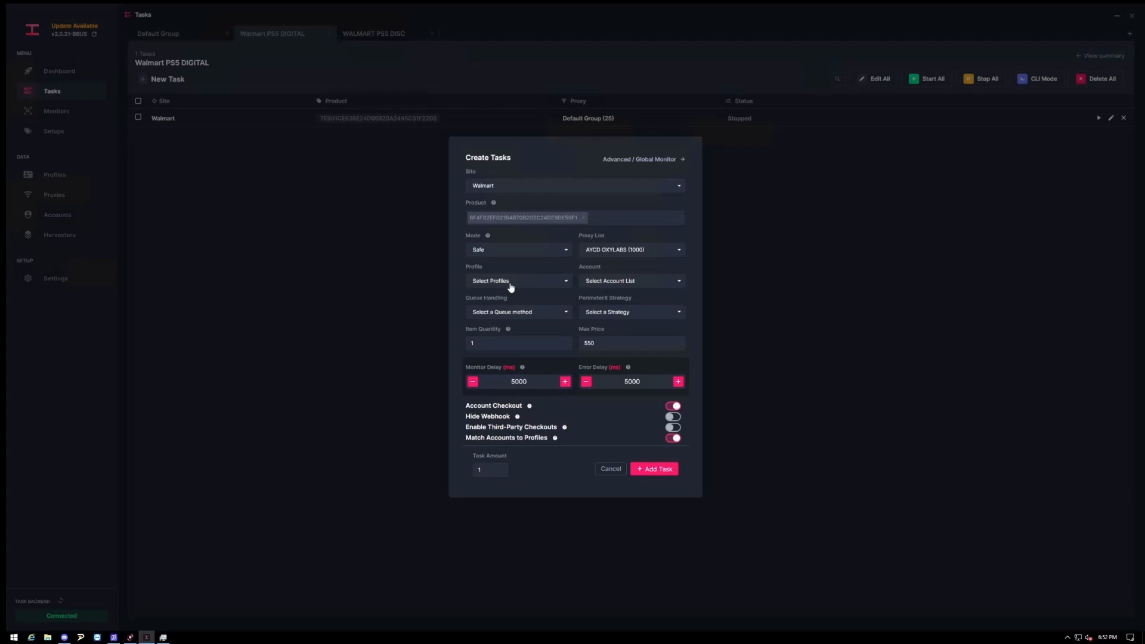
Step: Use the SLASH VCC profile group and the YOUTUBE account group for the task
{"action": "left_click", "coordinate": [519, 280]}
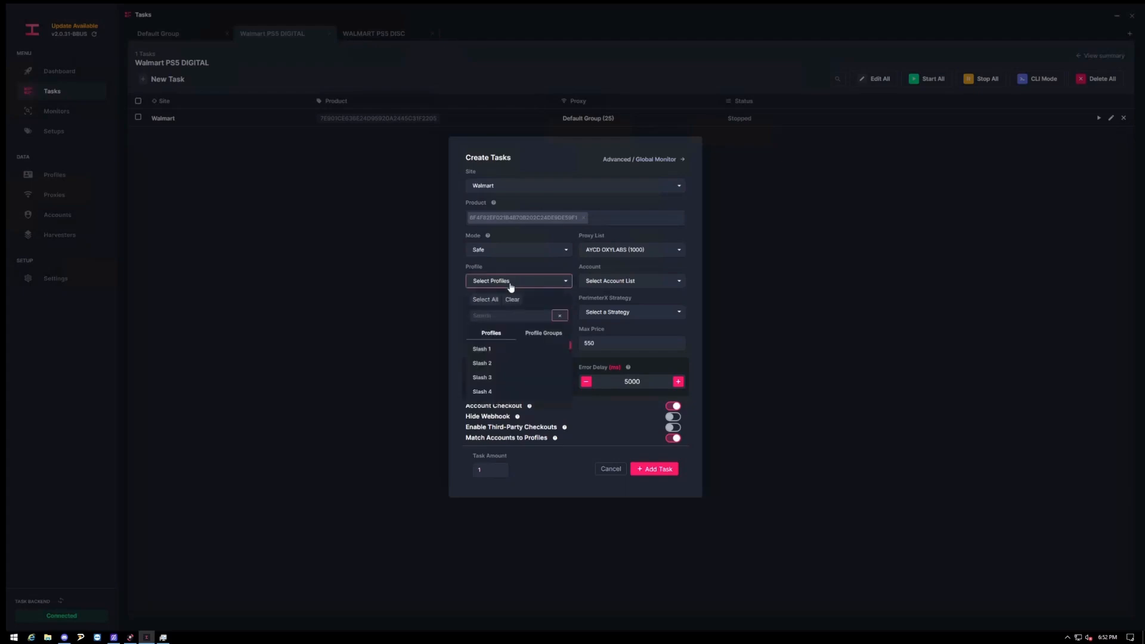
{"action": "mouse_move", "coordinate": [561, 347]}
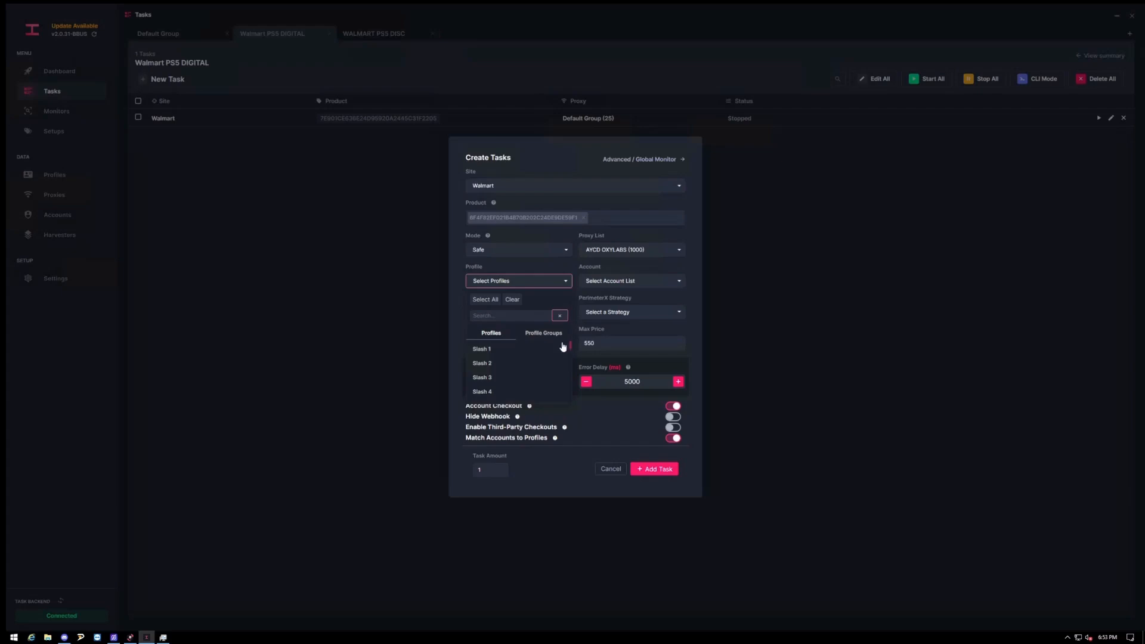
{"action": "left_click", "coordinate": [544, 333]}
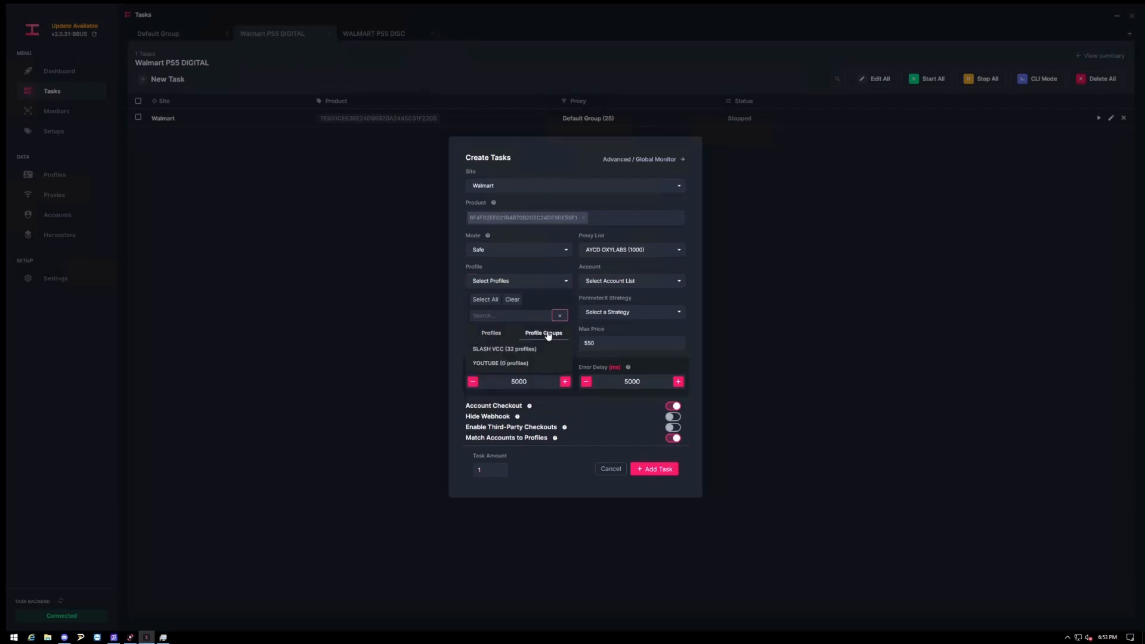
{"action": "left_click", "coordinate": [504, 348]}
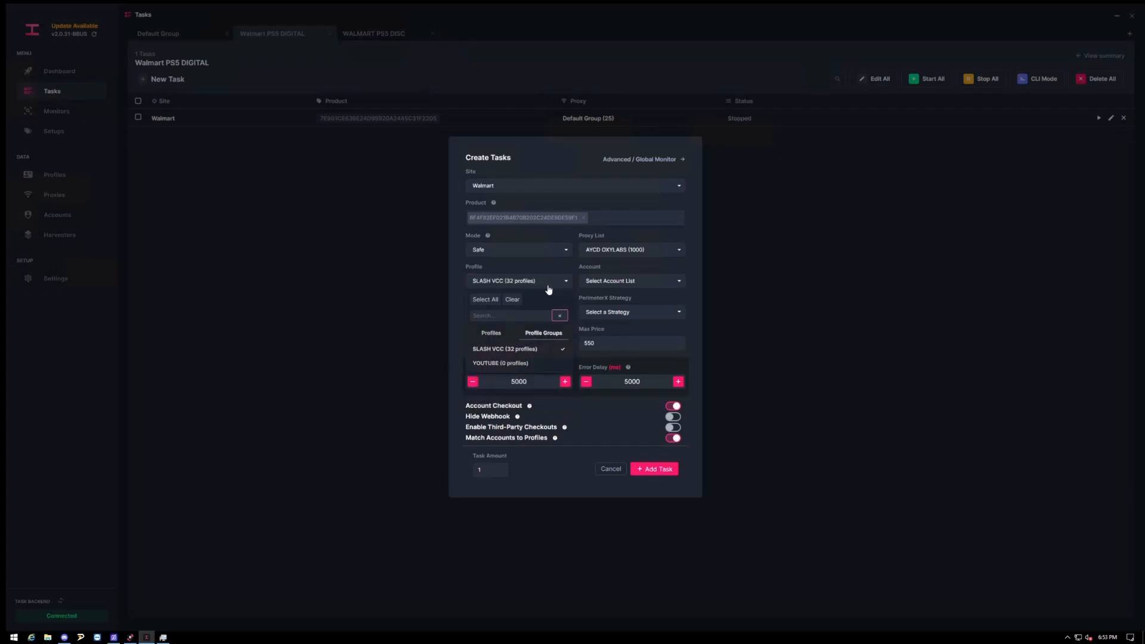
{"action": "left_click", "coordinate": [630, 281]}
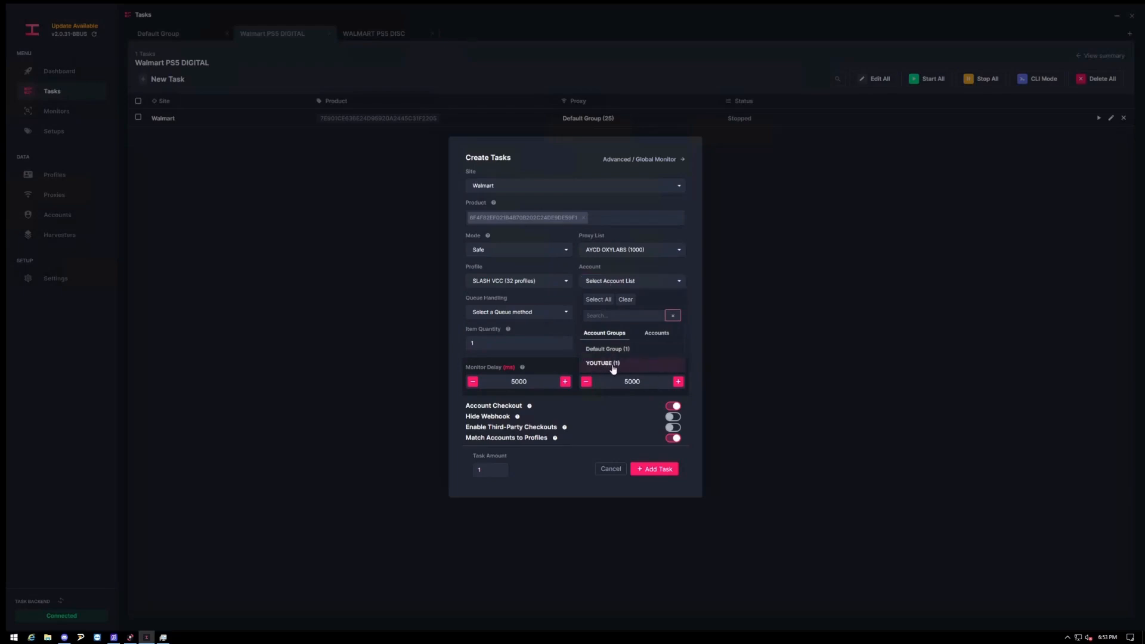
{"action": "left_click", "coordinate": [603, 363]}
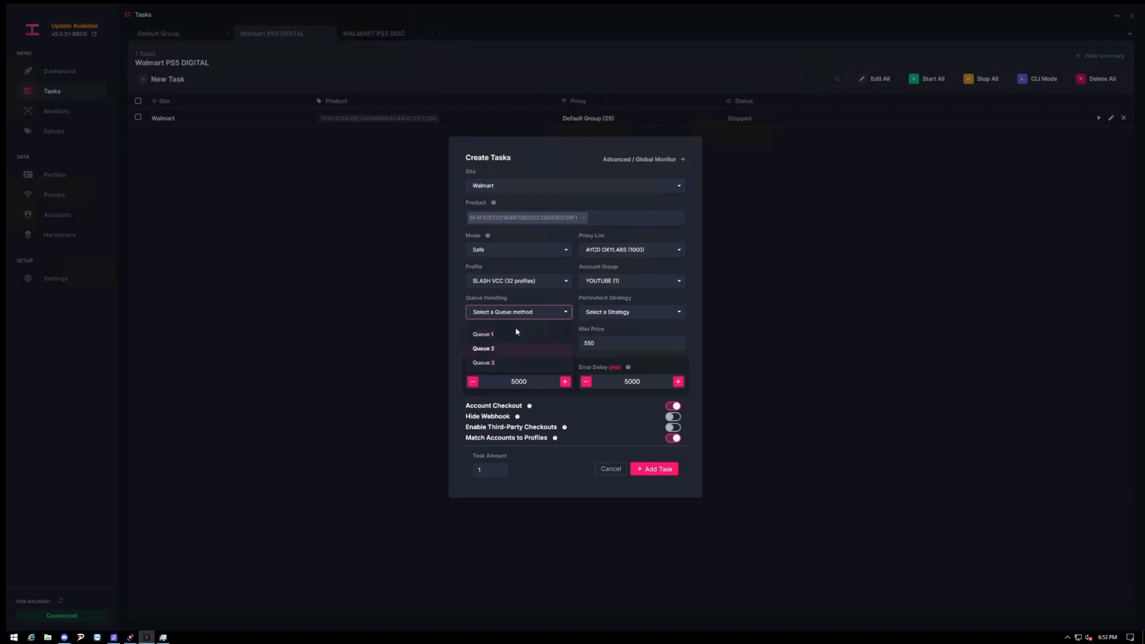
{"action": "mouse_move", "coordinate": [483, 334]}
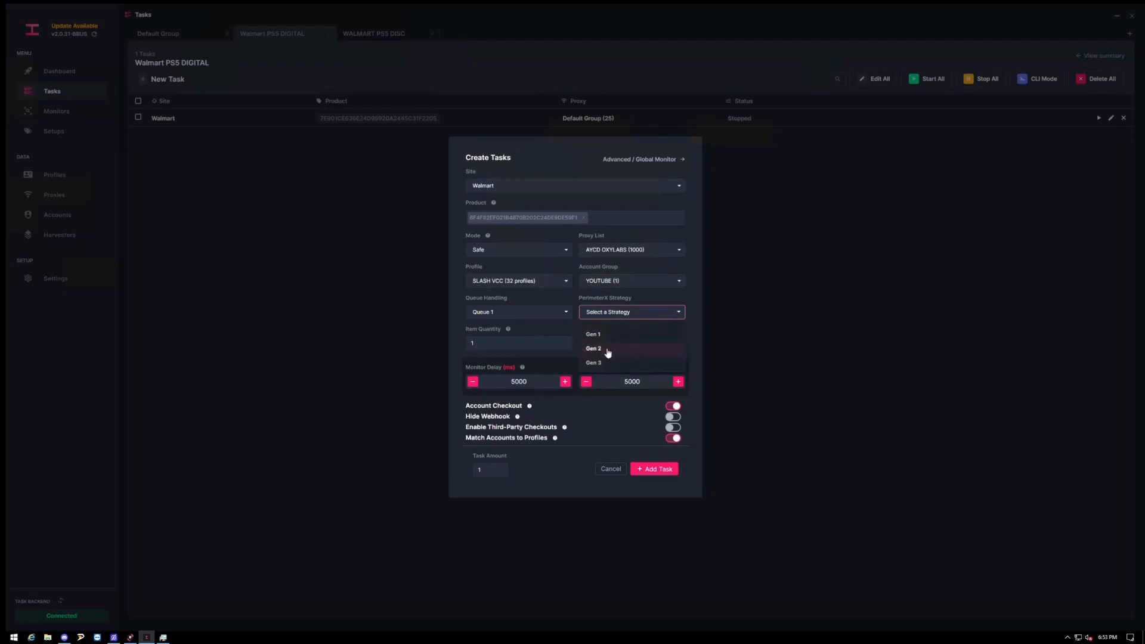
Step: Set the PerimeterX strategy to Gen 1 with Queue 1 handling
{"action": "left_click", "coordinate": [594, 334]}
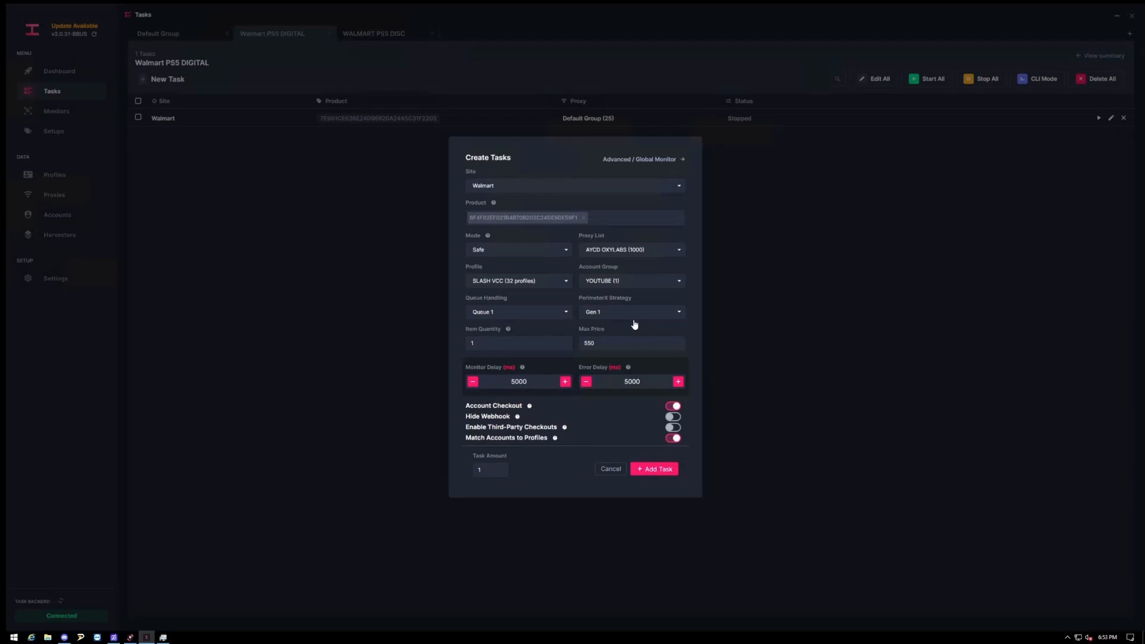
{"action": "left_click", "coordinate": [630, 312]}
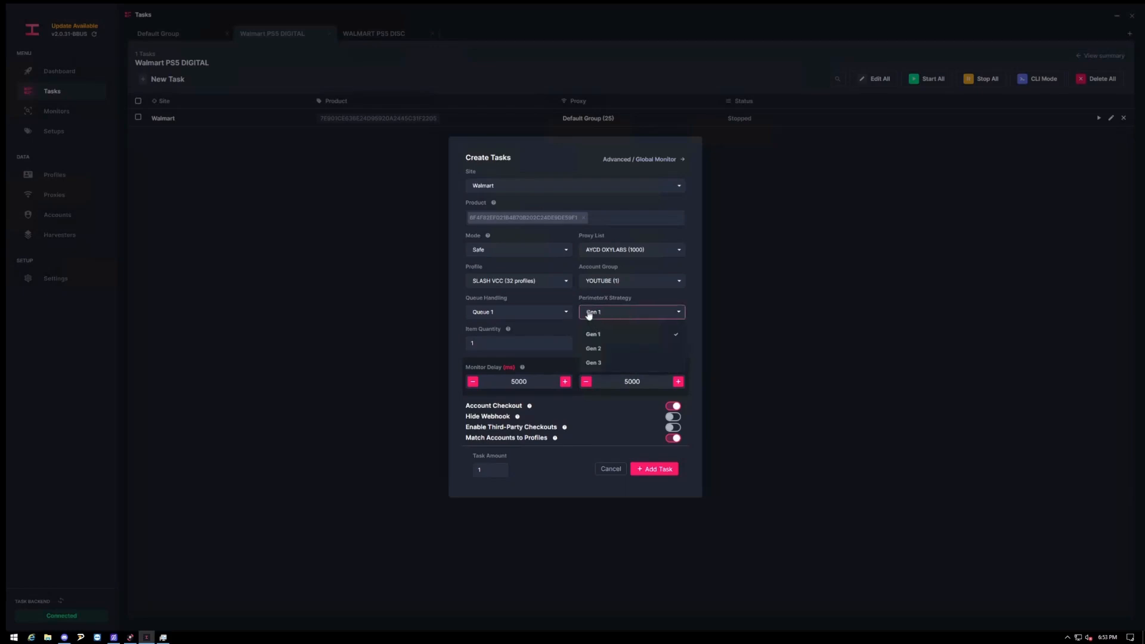
{"action": "left_click", "coordinate": [593, 334]}
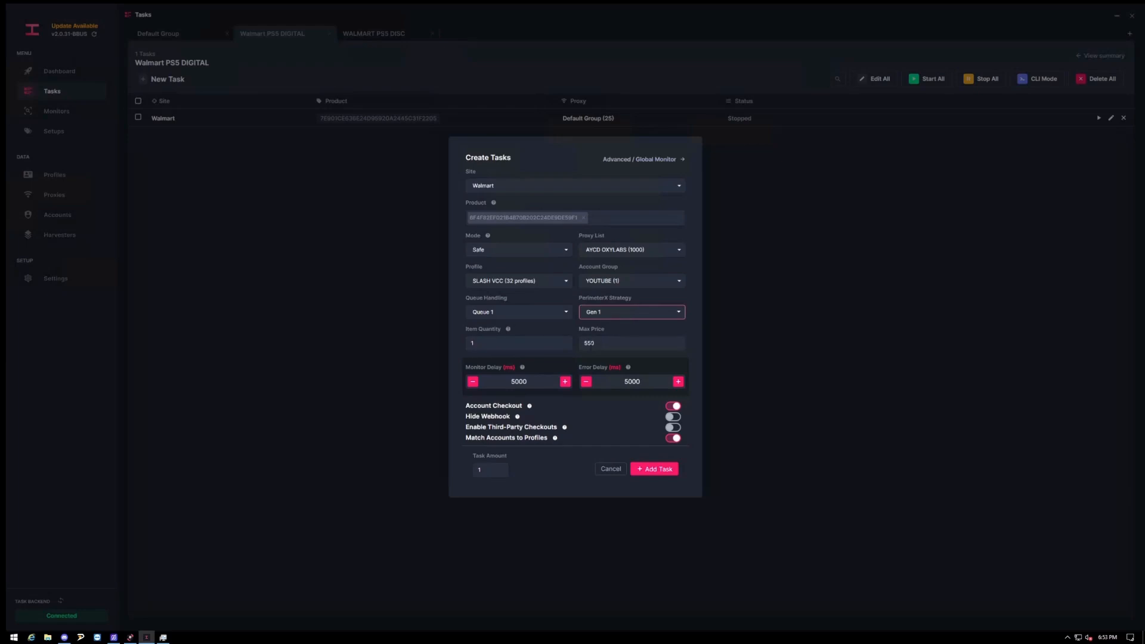
Step: Raise the task's maximum price from 550 to 650
{"action": "left_click", "coordinate": [631, 344]}
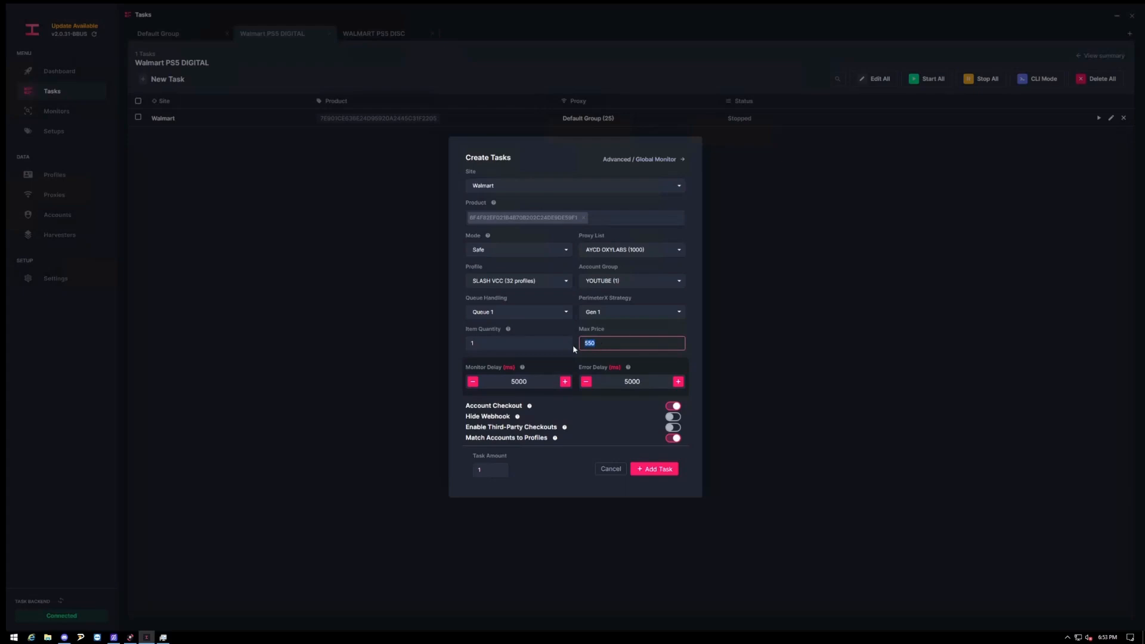
{"action": "type", "text": "650"}
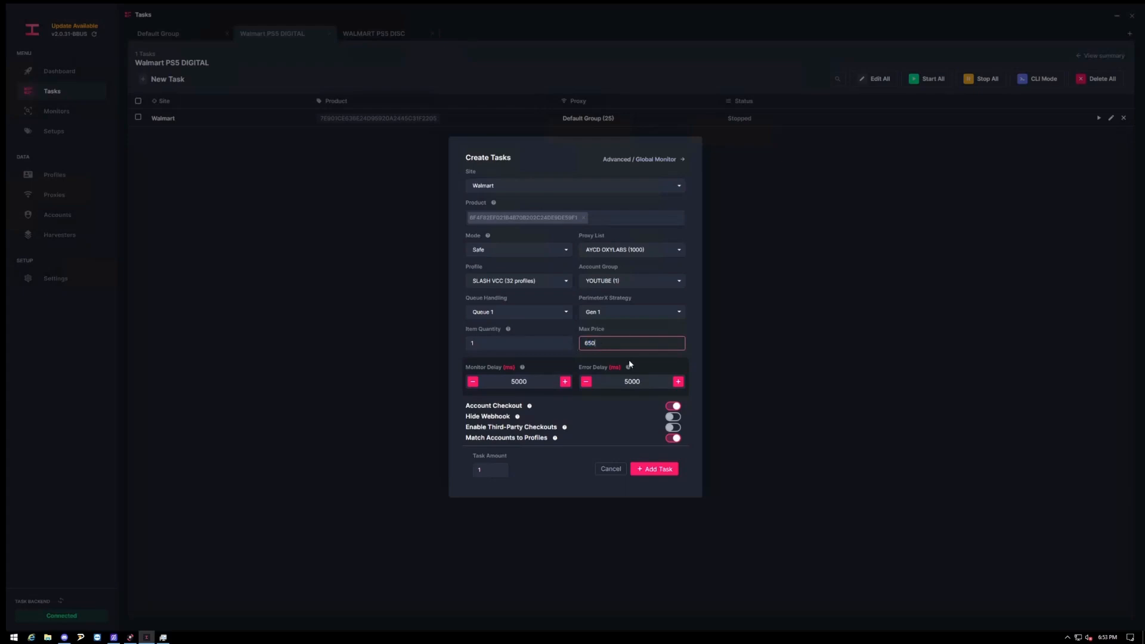
{"action": "mouse_move", "coordinate": [512, 387]}
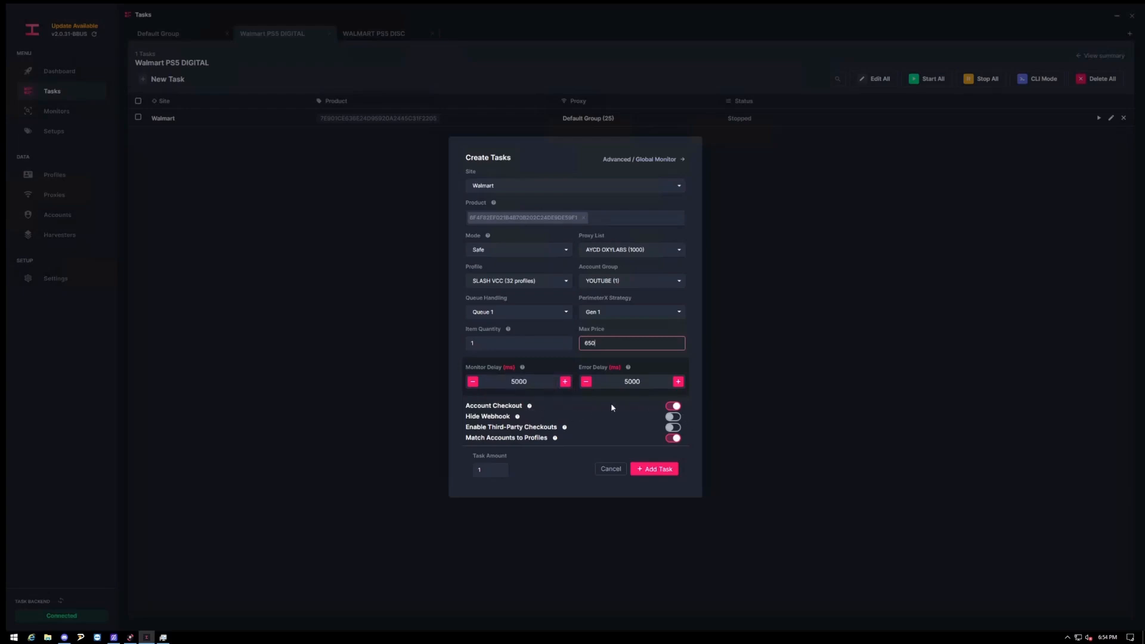
{"action": "mouse_move", "coordinate": [517, 417]}
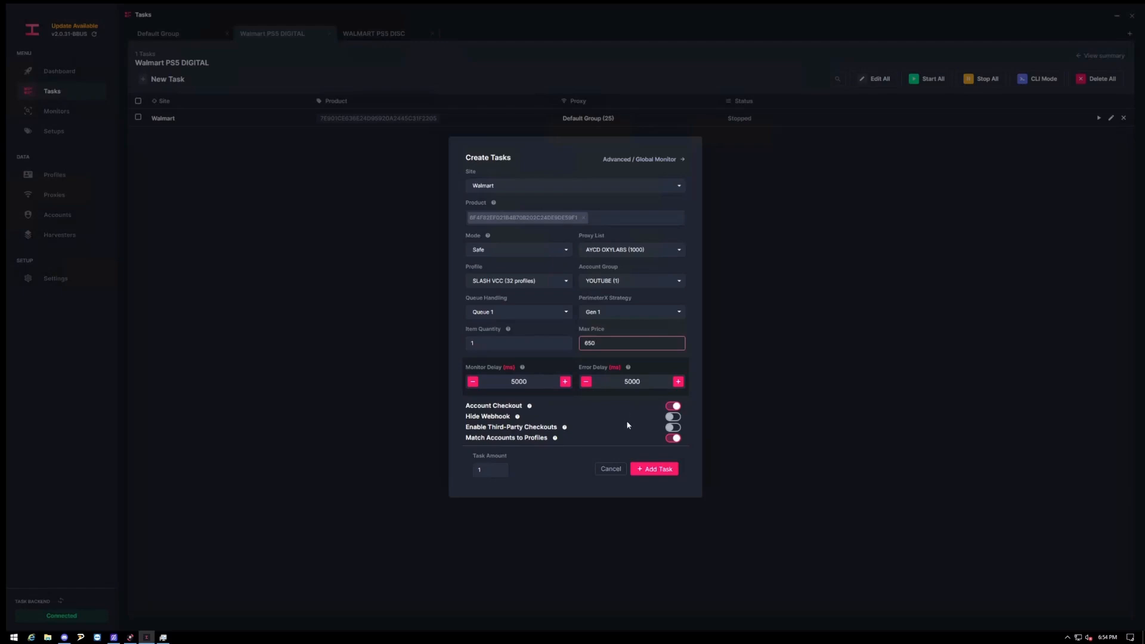
{"action": "mouse_move", "coordinate": [496, 440]}
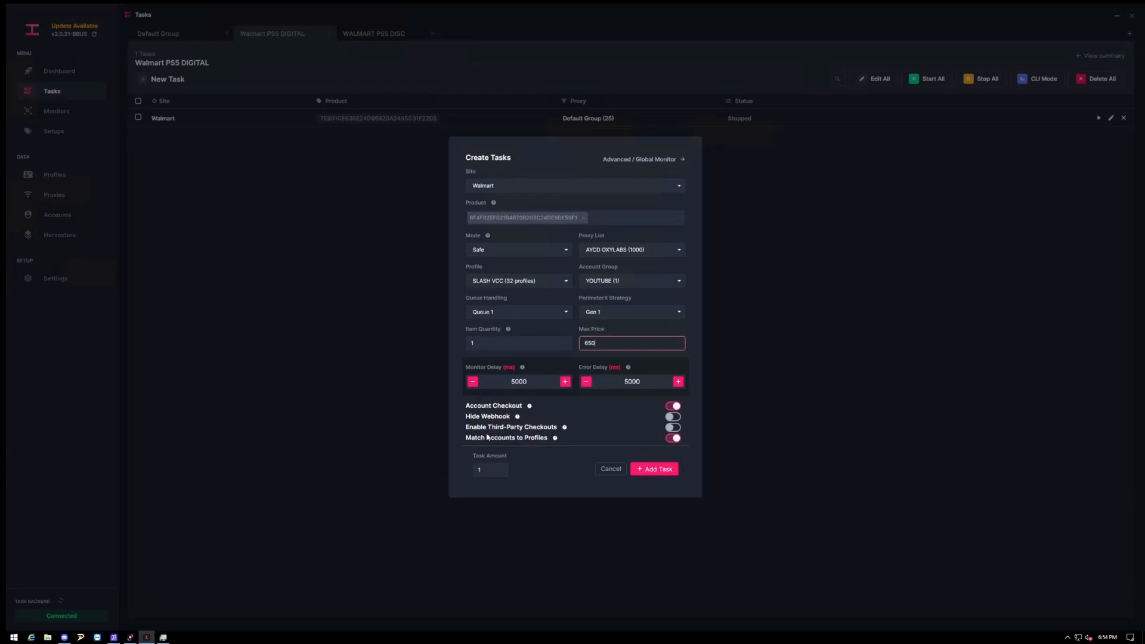
{"action": "mouse_move", "coordinate": [488, 429]}
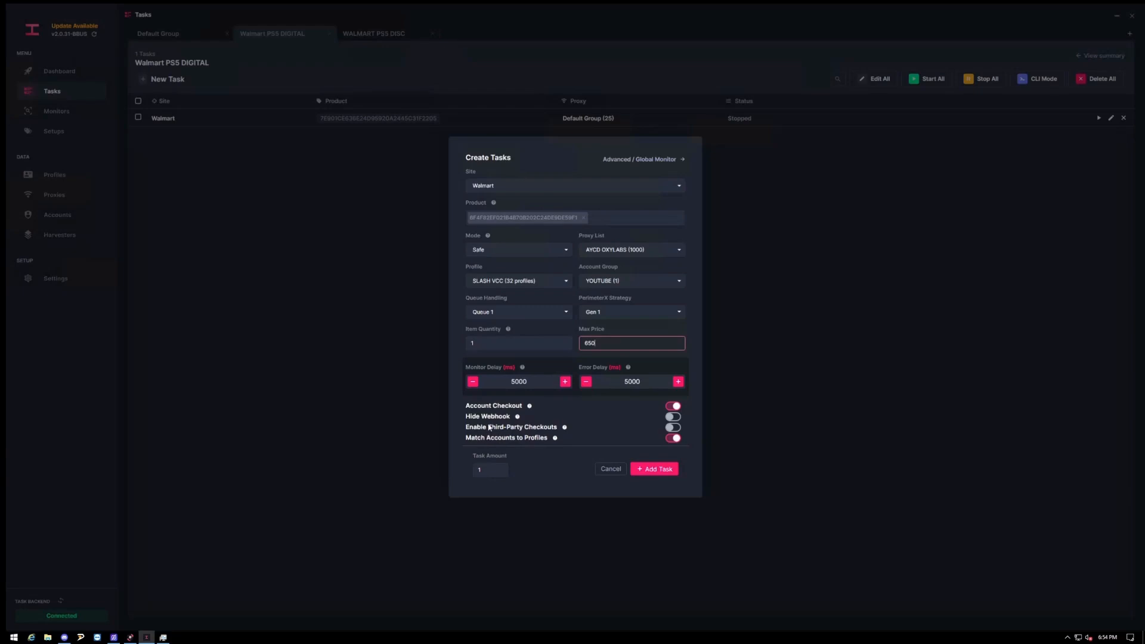
{"action": "mouse_move", "coordinate": [551, 472]}
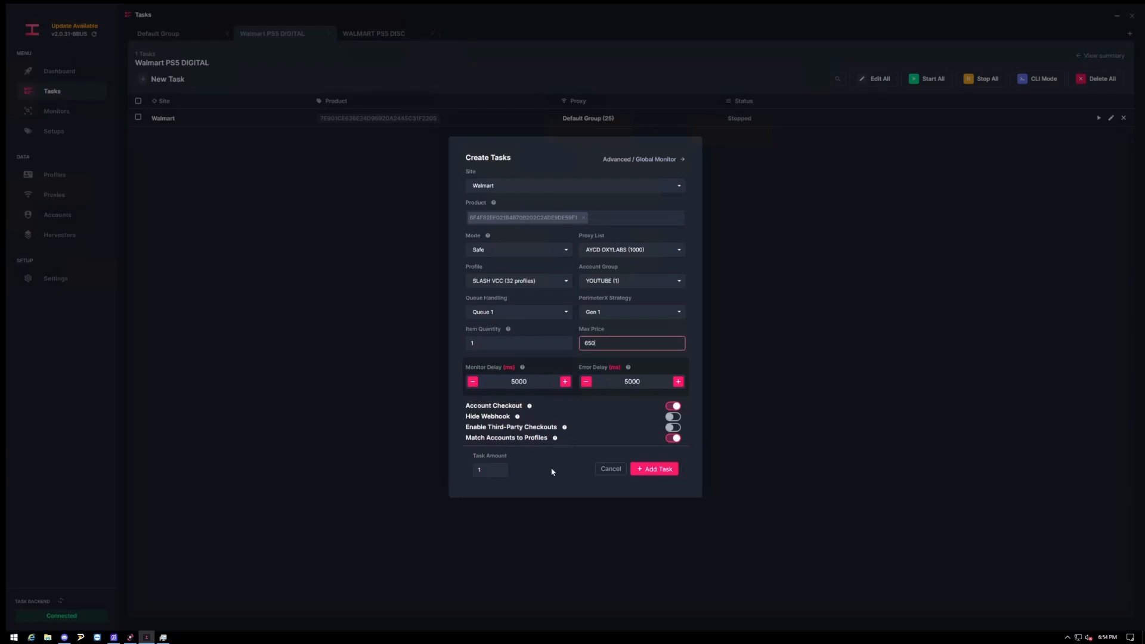
{"action": "mouse_move", "coordinate": [624, 468]}
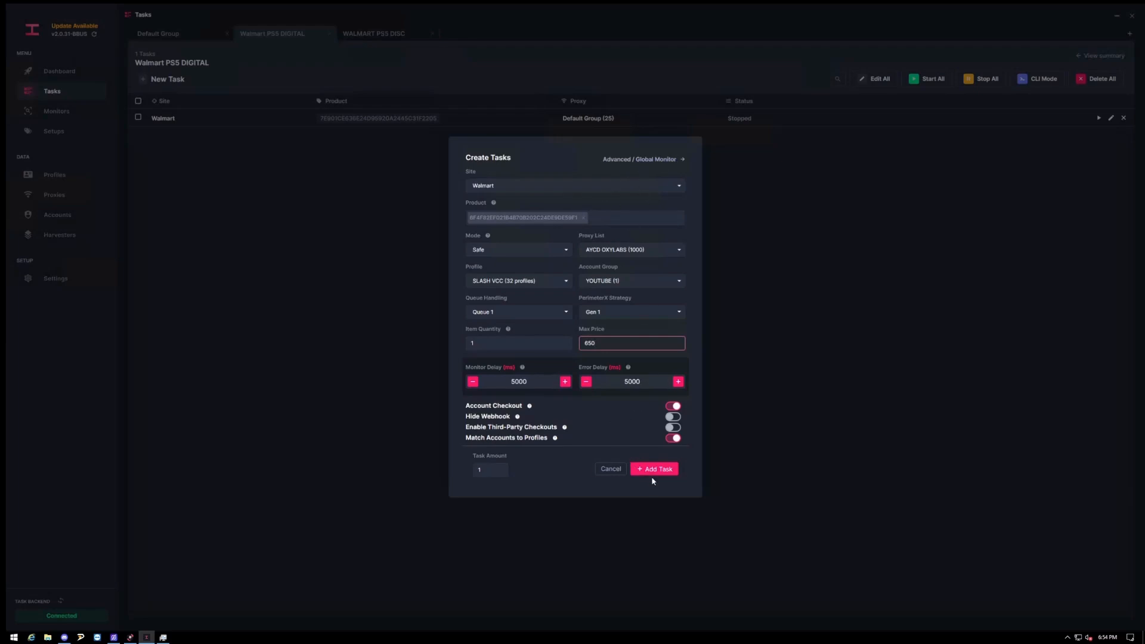
{"action": "mouse_move", "coordinate": [532, 489]}
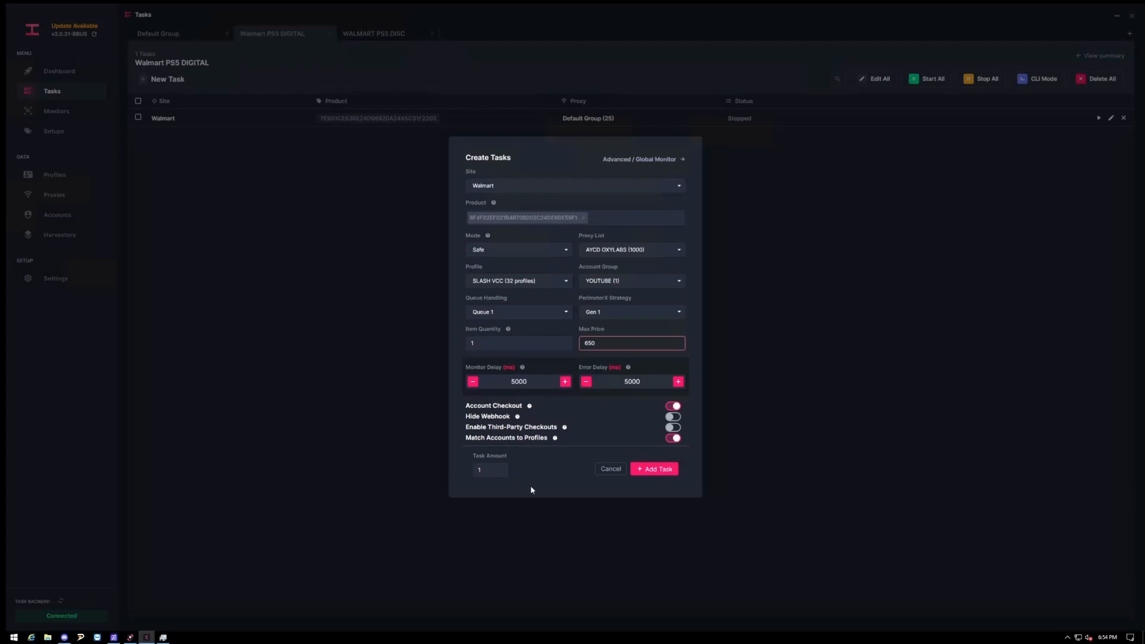
{"action": "mouse_move", "coordinate": [535, 484]}
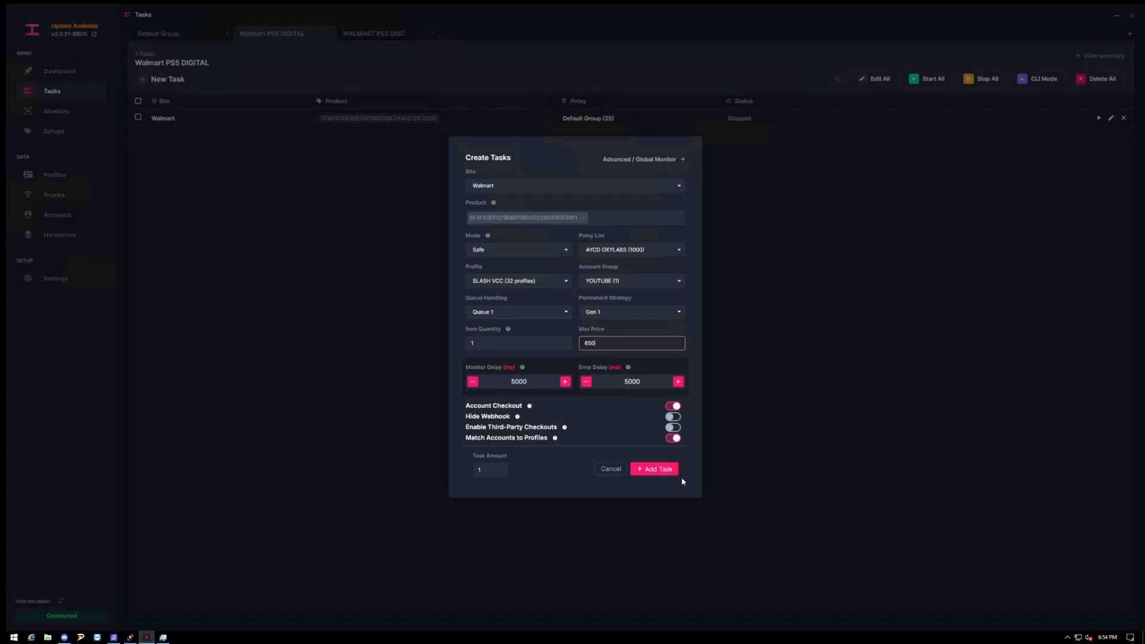
Step: Add the configured Walmart task so it runs in the Walmart PS5 DIGITAL list
{"action": "left_click", "coordinate": [654, 469]}
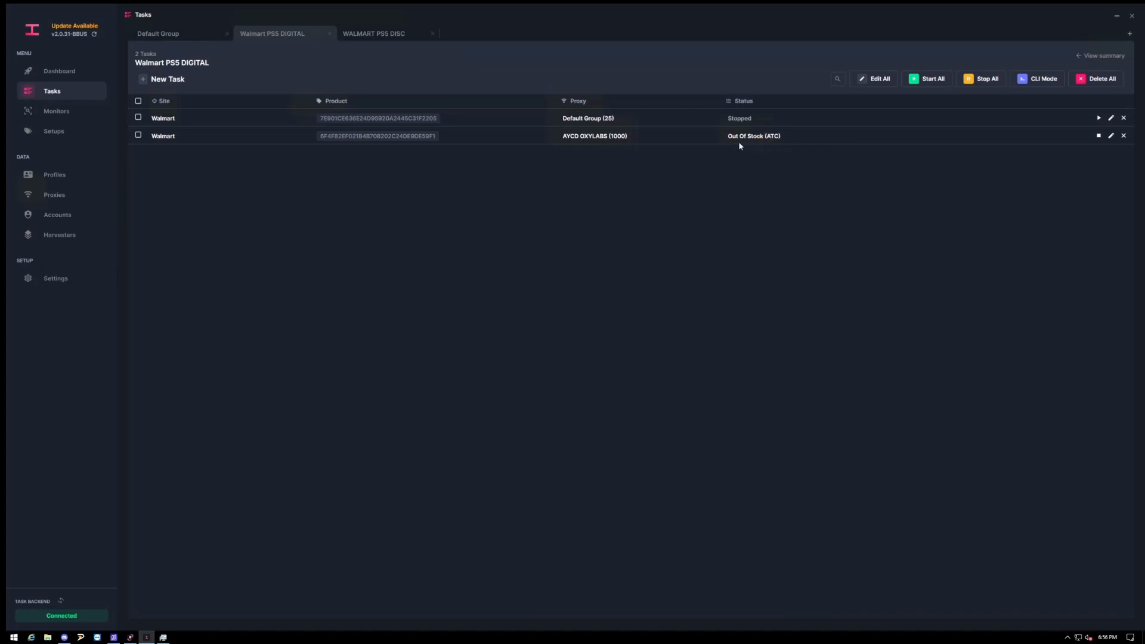
{"action": "mouse_move", "coordinate": [756, 142]}
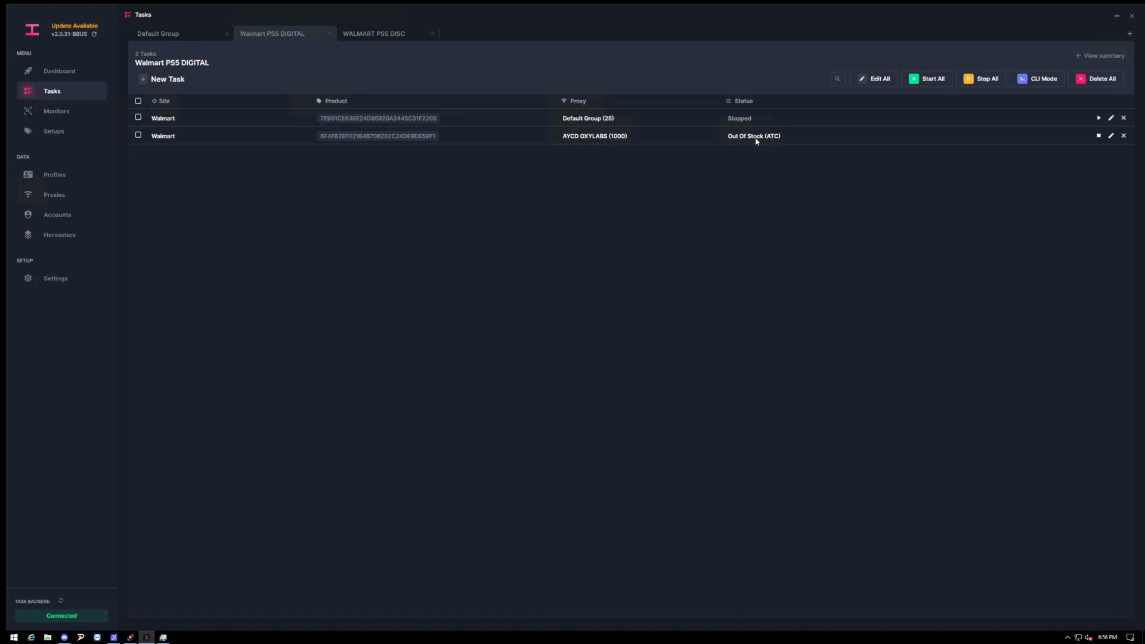